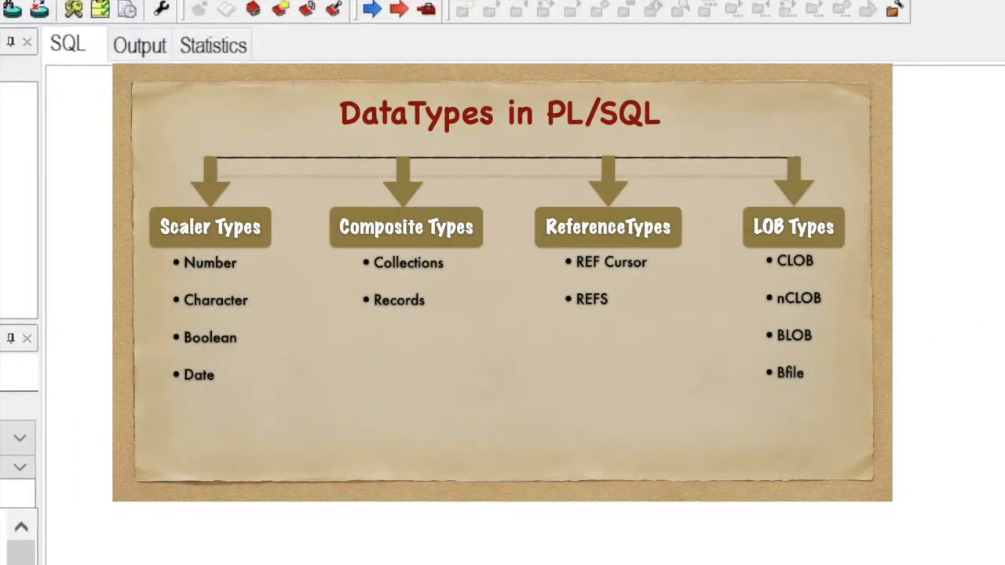
- Write the Declare / Begin / End; skeleton of an anonymous block in the SQL window
left_click(50, 75)
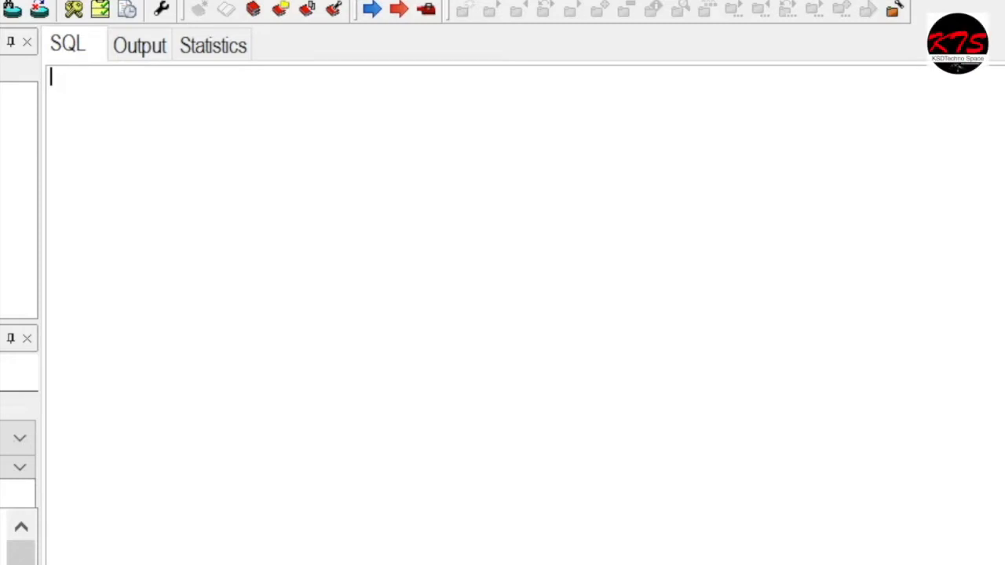
type("Decl")
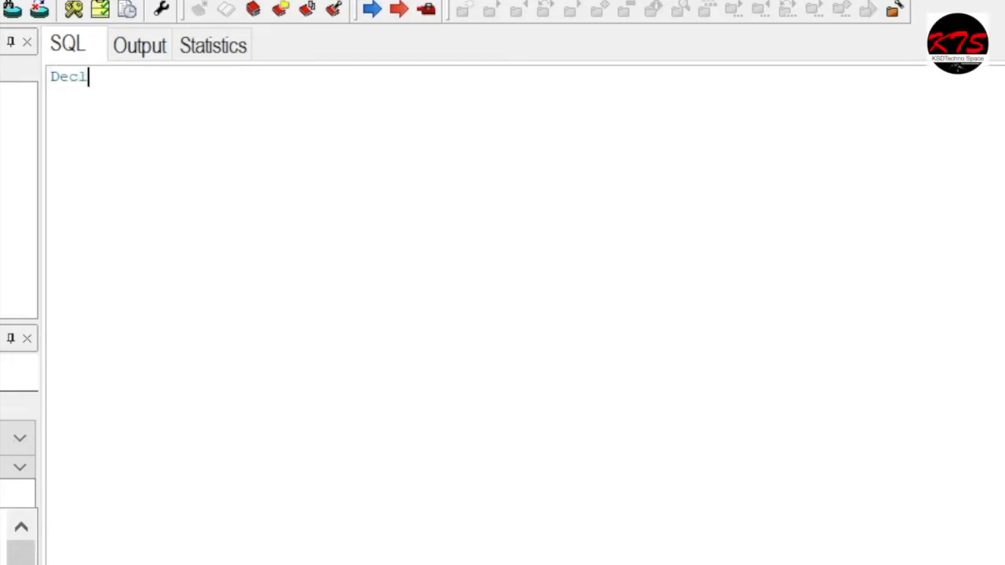
type("are")
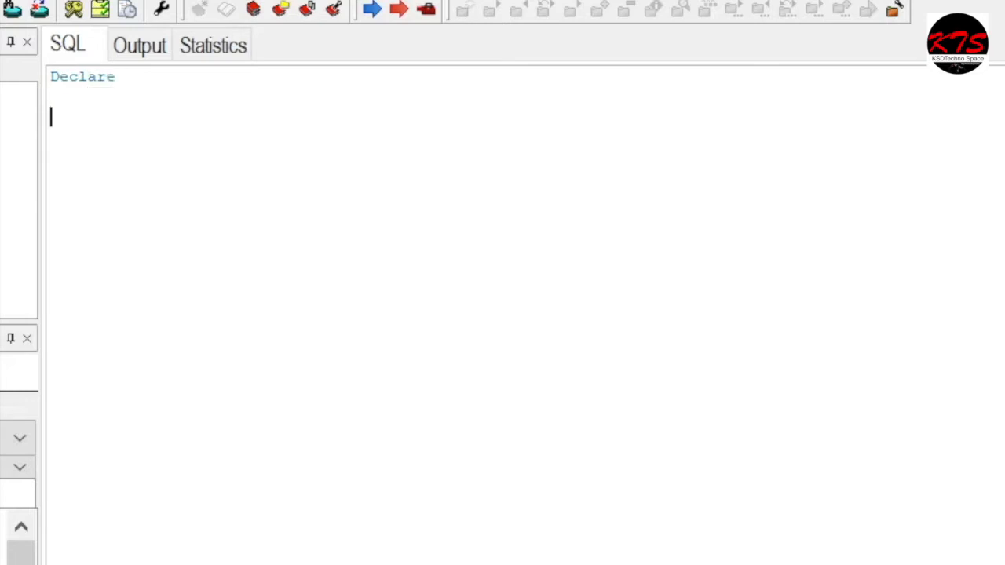
type("Begin")
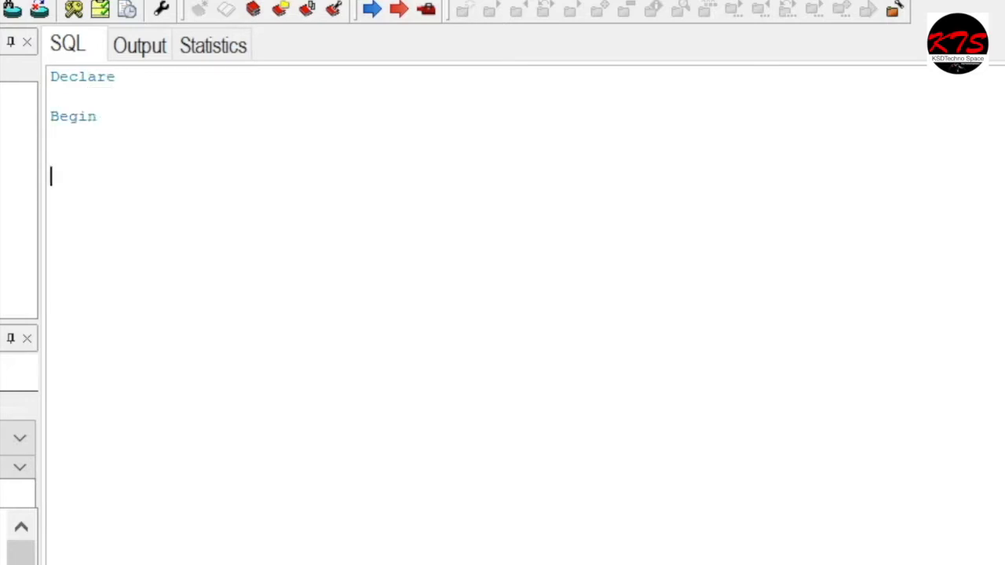
type("End;")
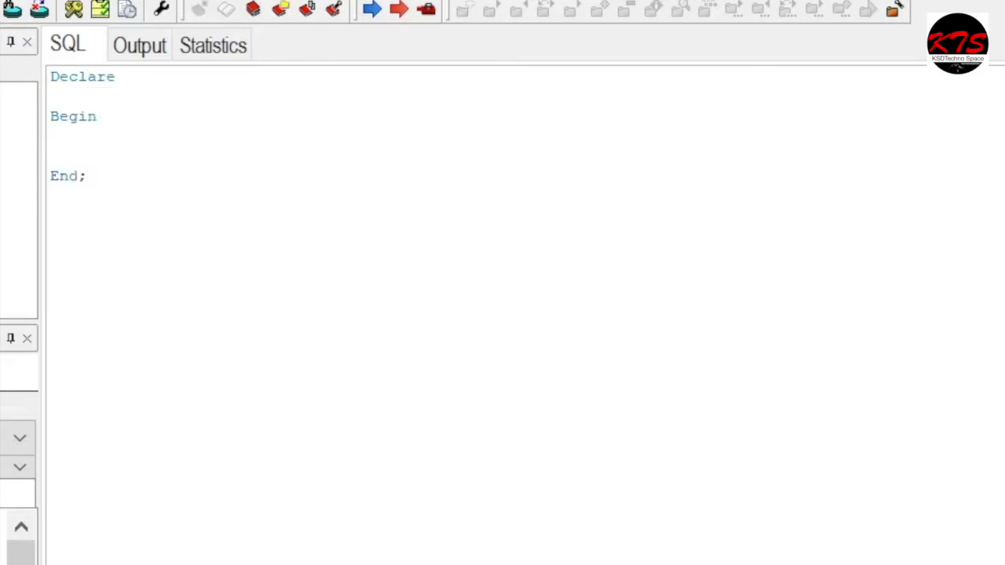
left_click(87, 176)
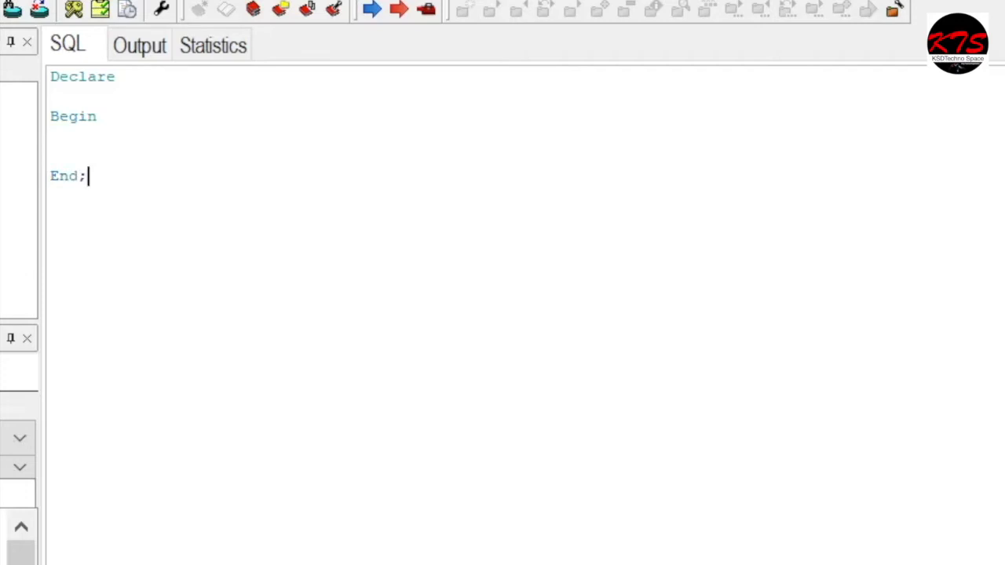
- Declare l_var1 as VARCHAR2(20 byte) under Declare
left_click(50, 96)
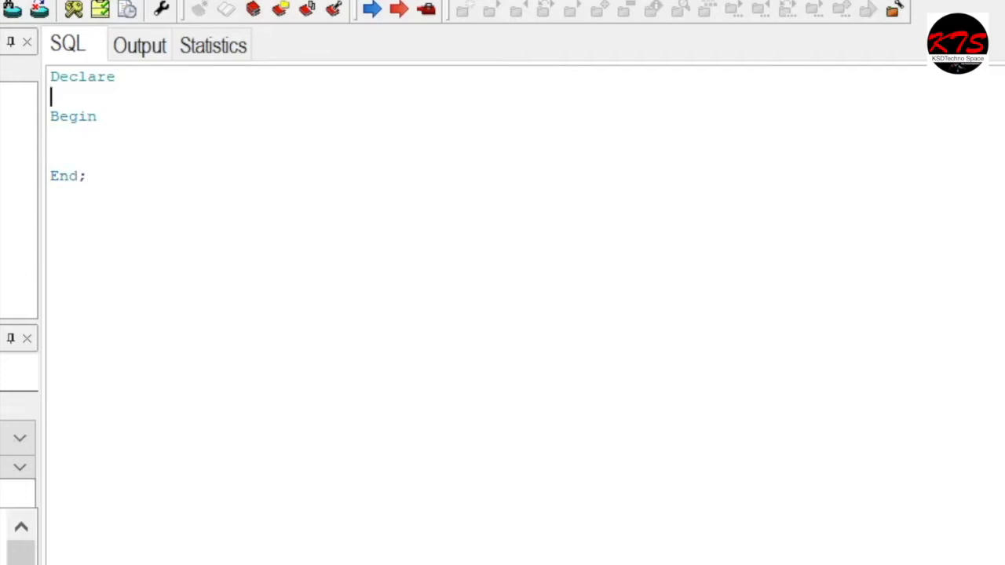
type("1")
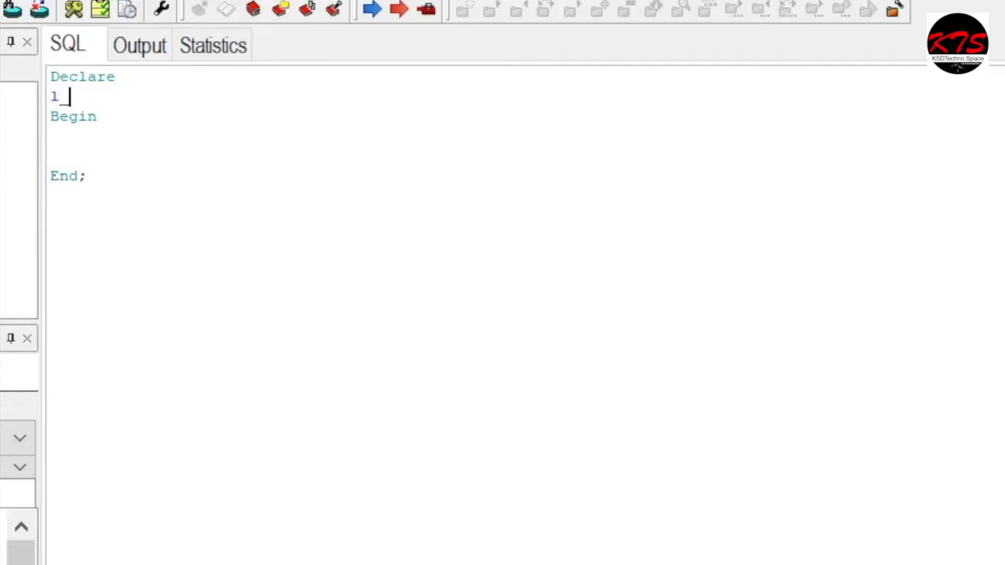
type("var")
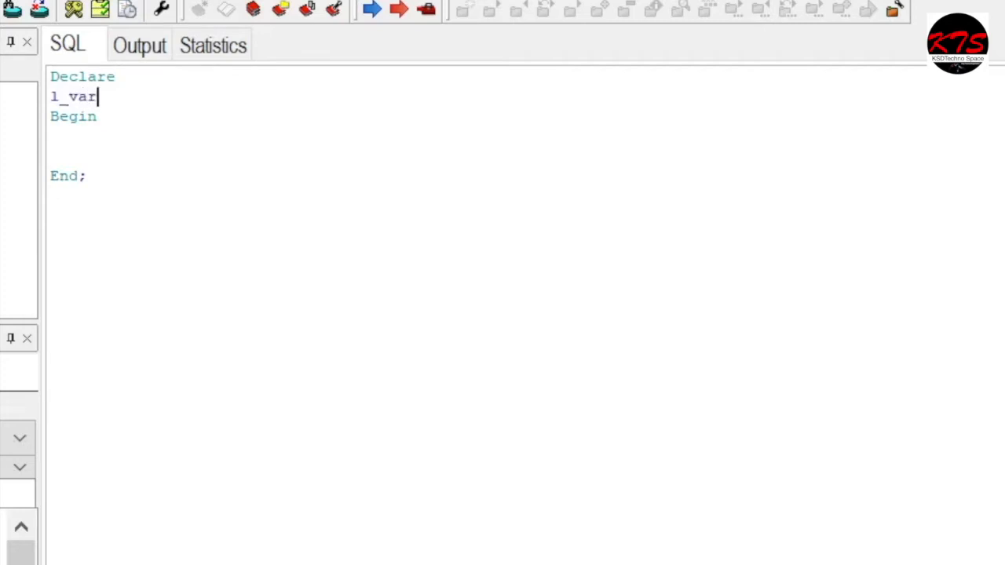
type("1")
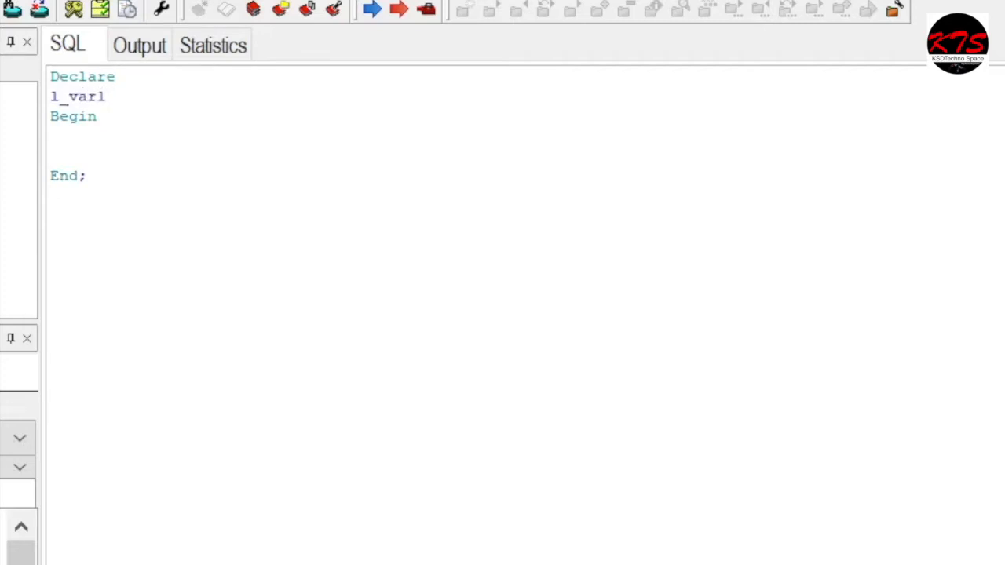
left_click(116, 96)
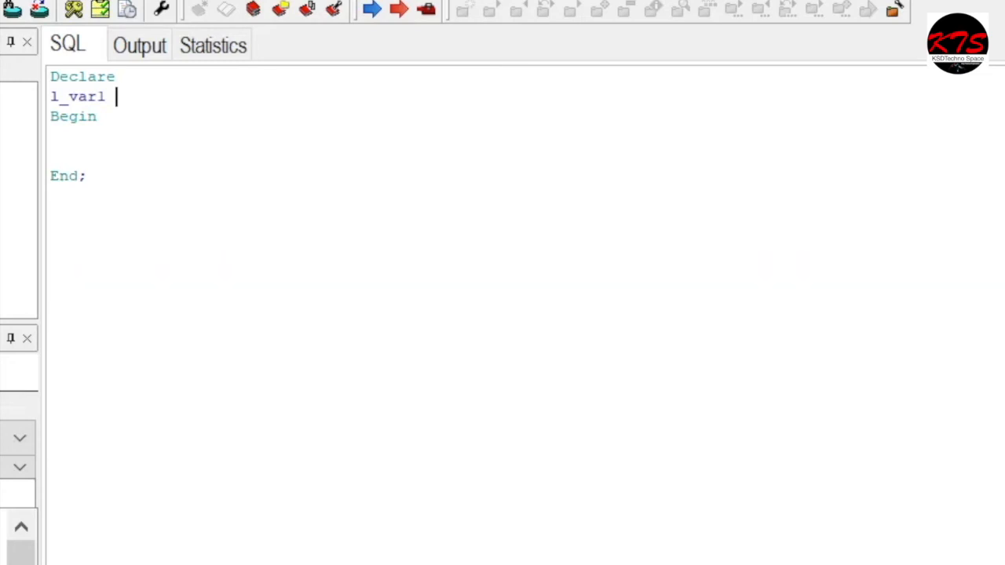
type("VSR")
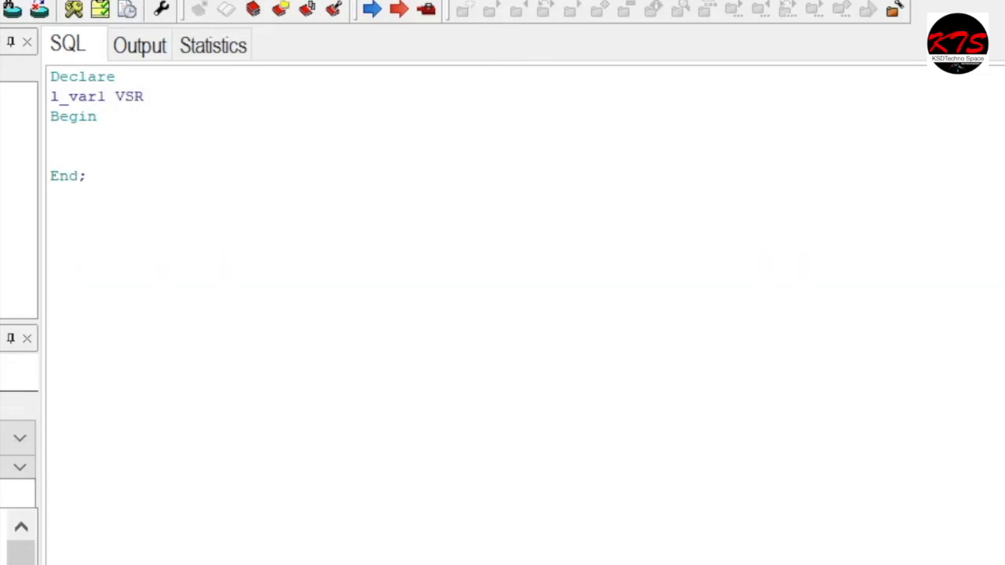
type("VARCHAR2(")
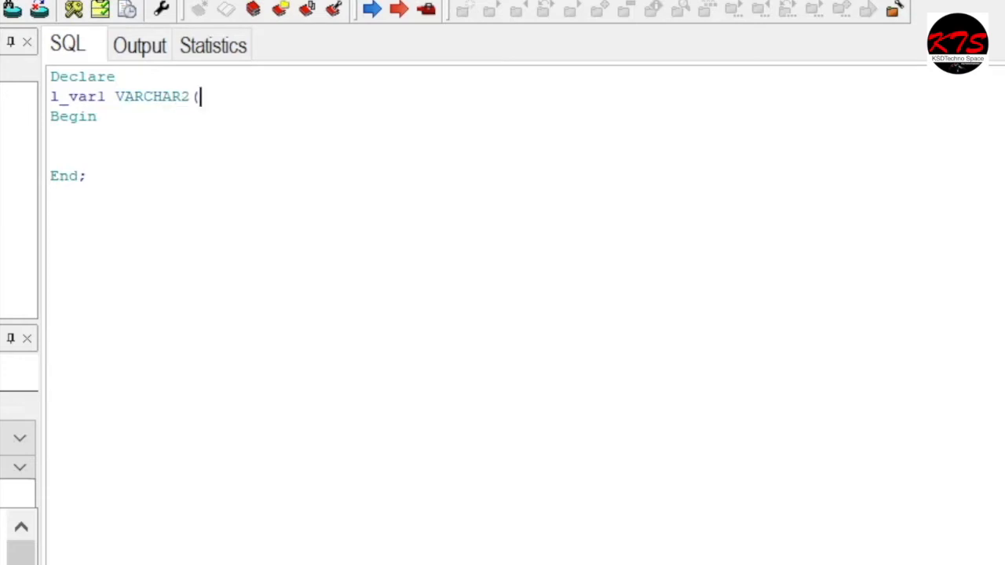
type("2")
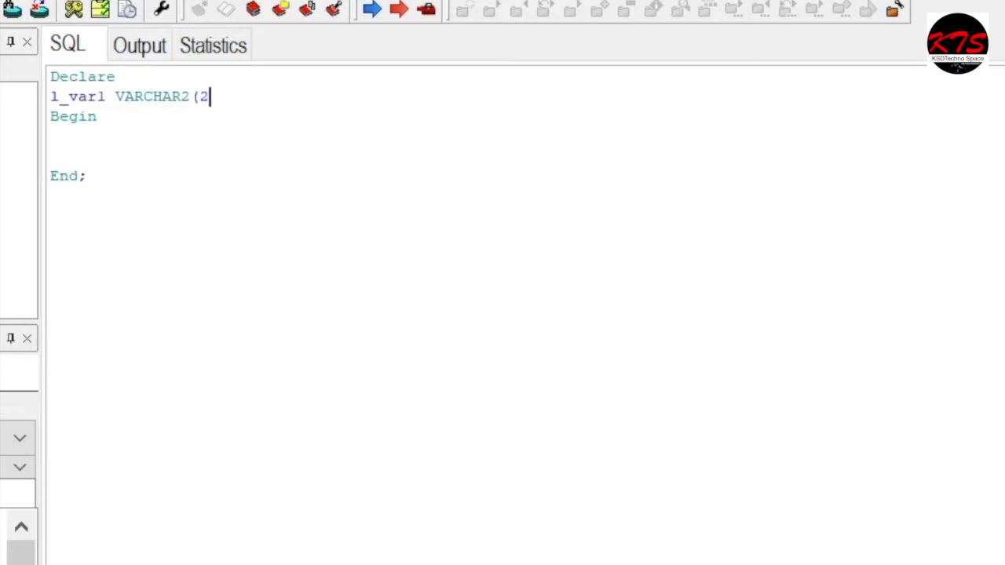
type("0 byt")
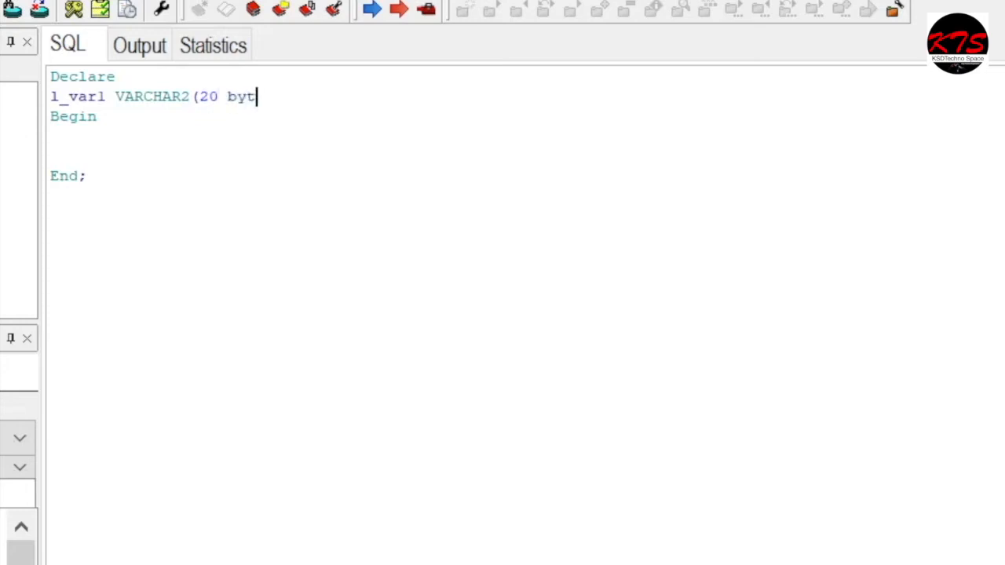
type("e);")
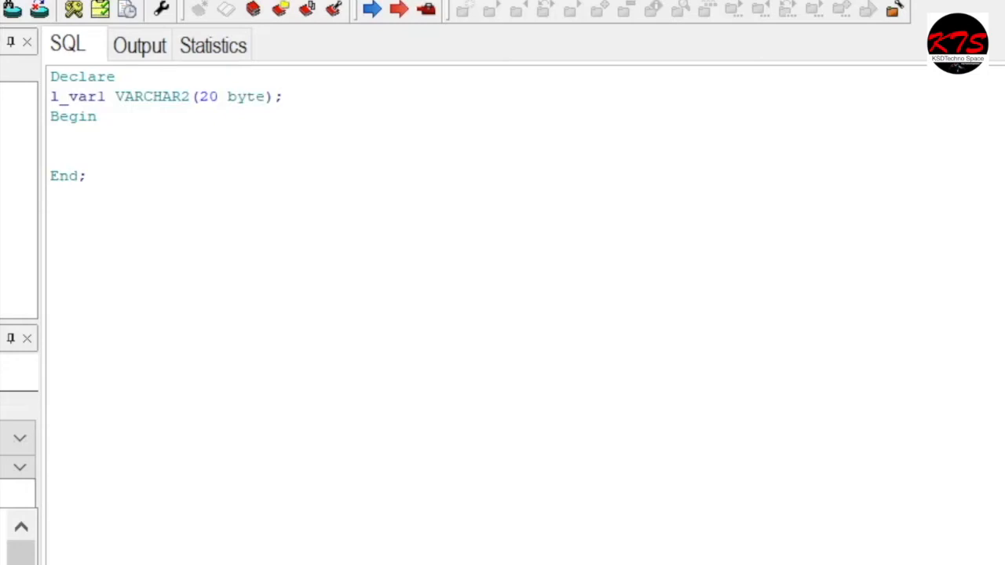
- Start the assignment L_VAR1:=''; between Begin and End
type("L_C")
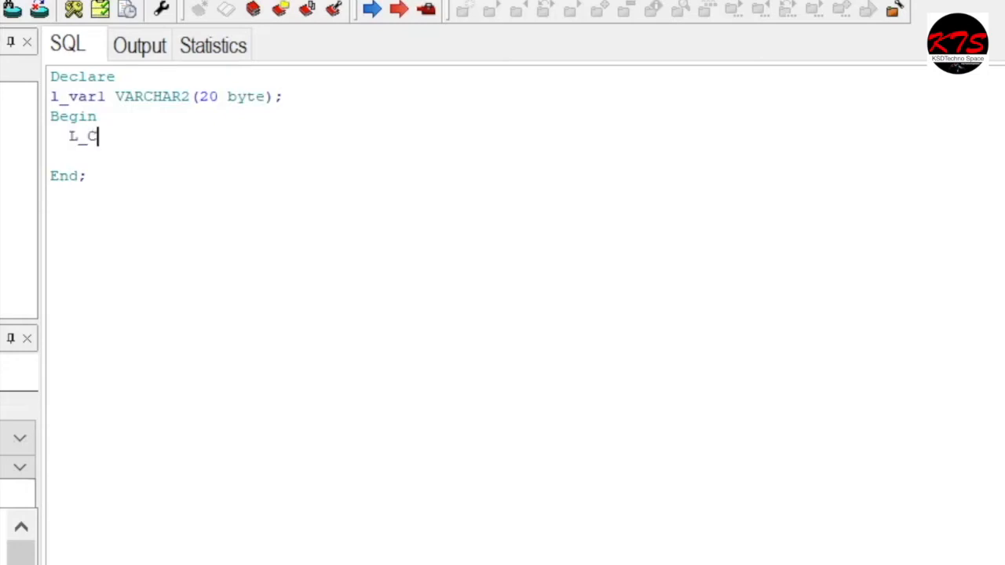
type("VAR")
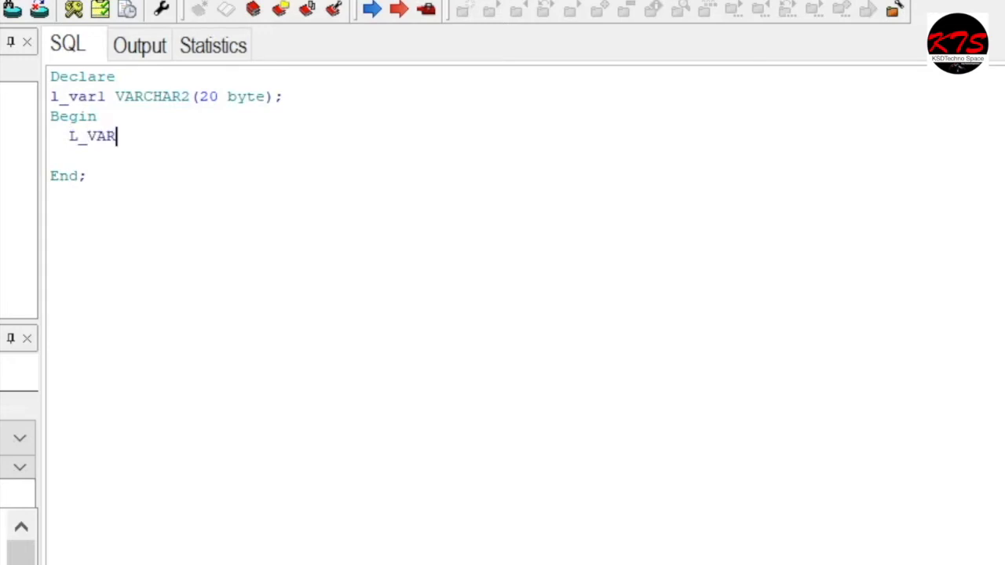
type("1")
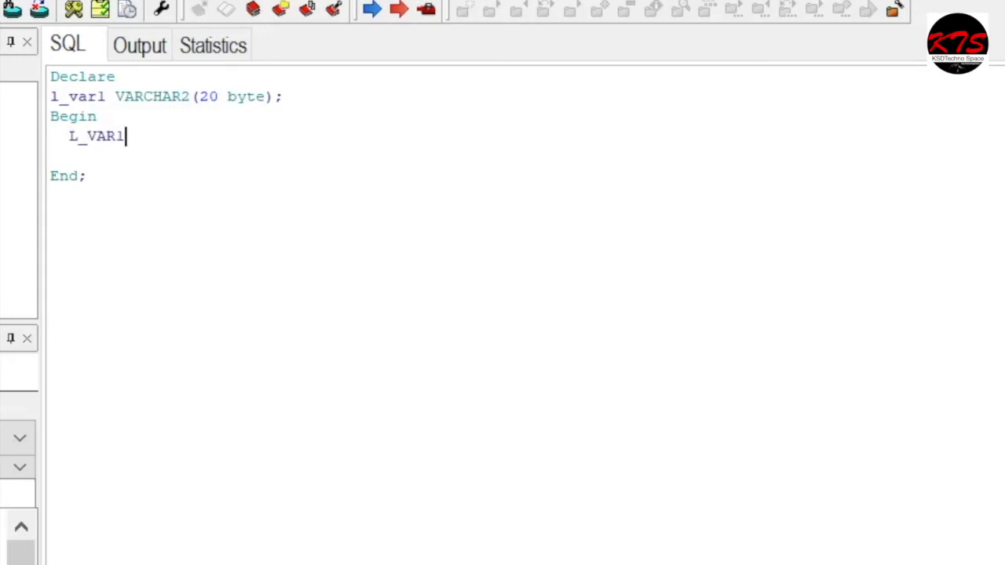
type(":=")
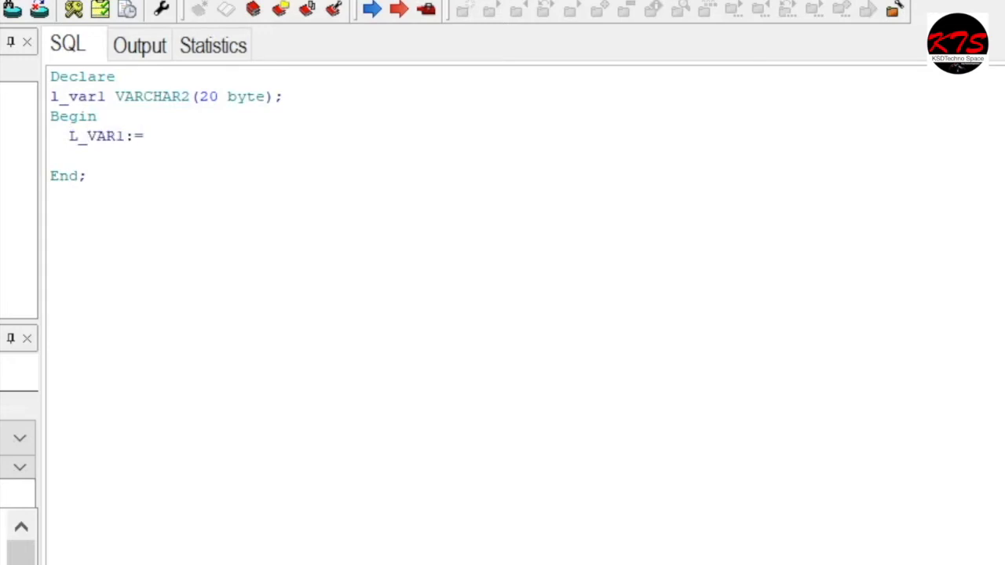
type("'';")
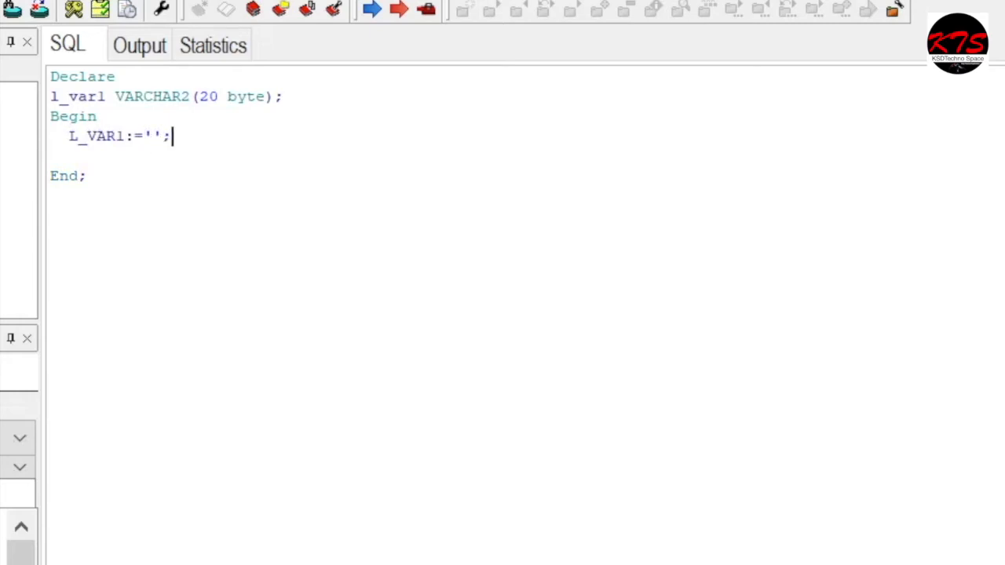
double_click(150, 135)
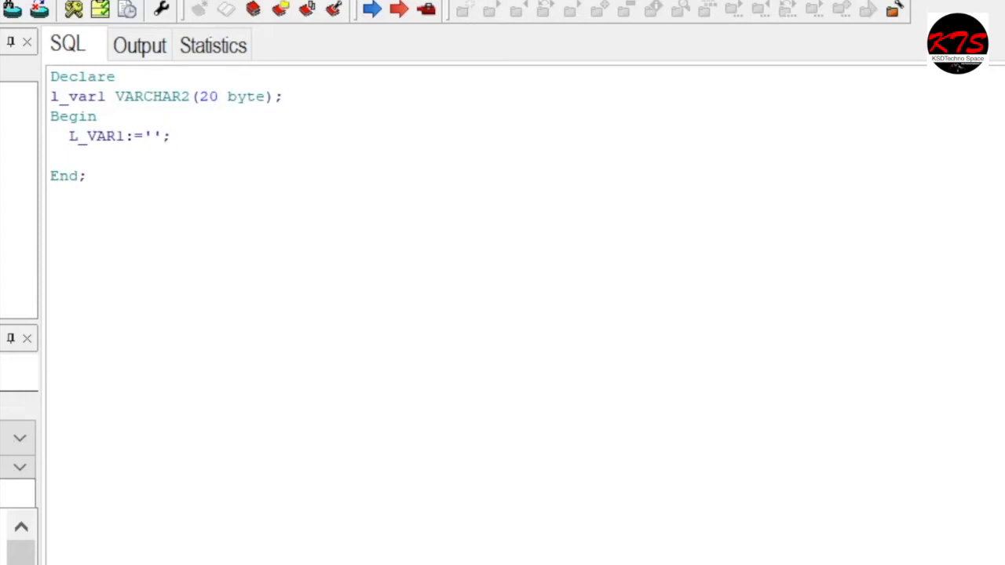
- Fill the literal with 'KSDTechno Space testing For Varchar2 subtypes of Scaler data types'
type("KSDTechno")
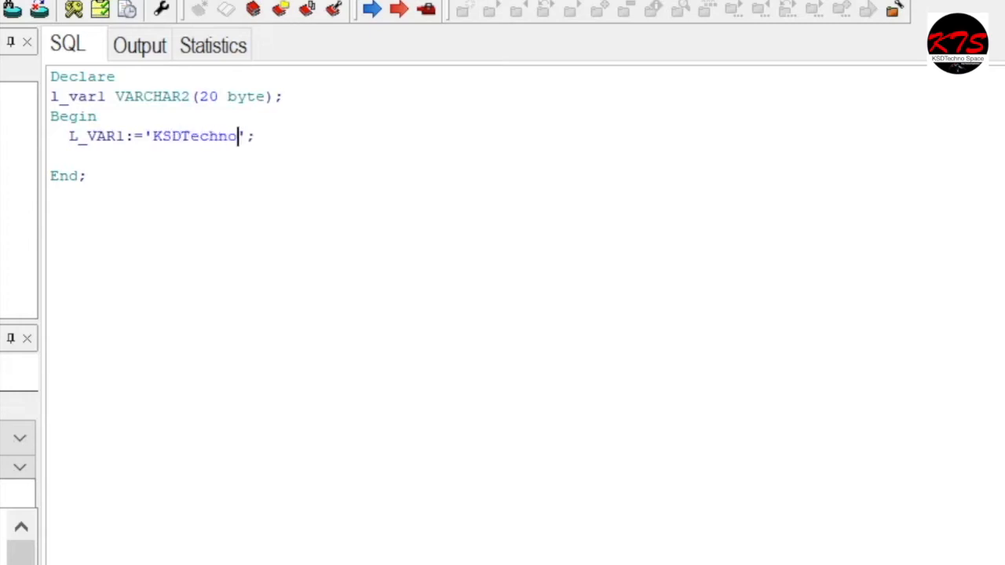
type("Space")
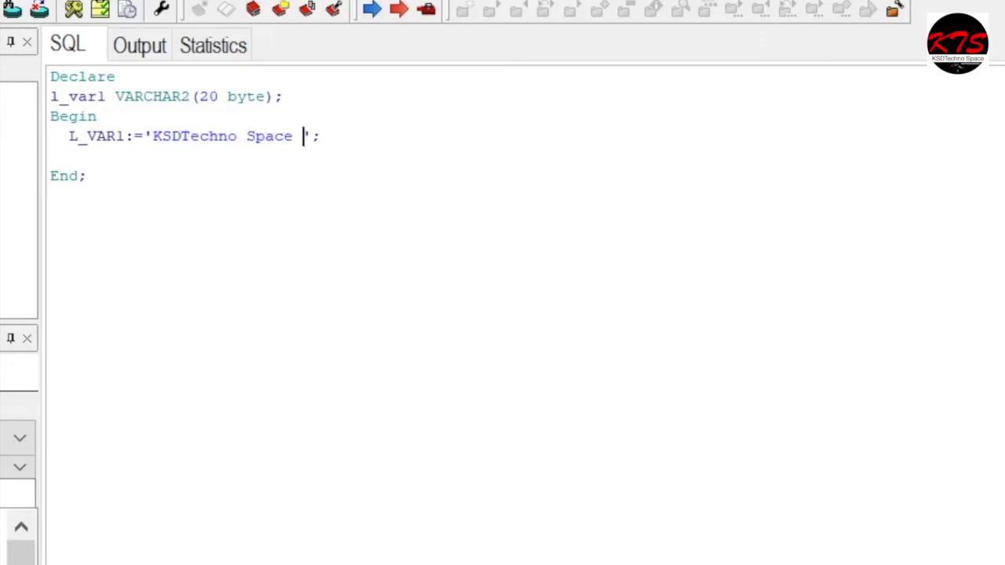
type("testing")
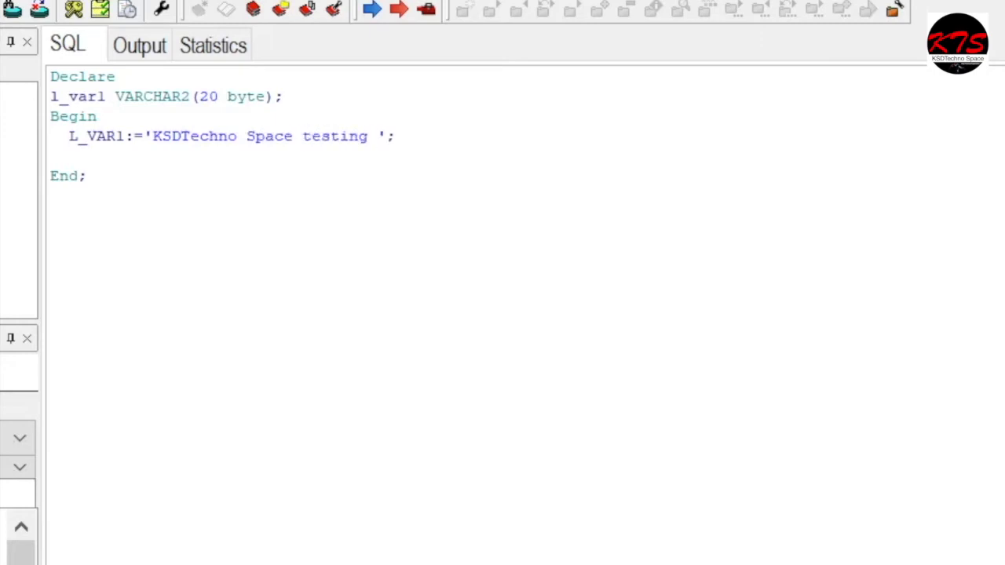
type("For")
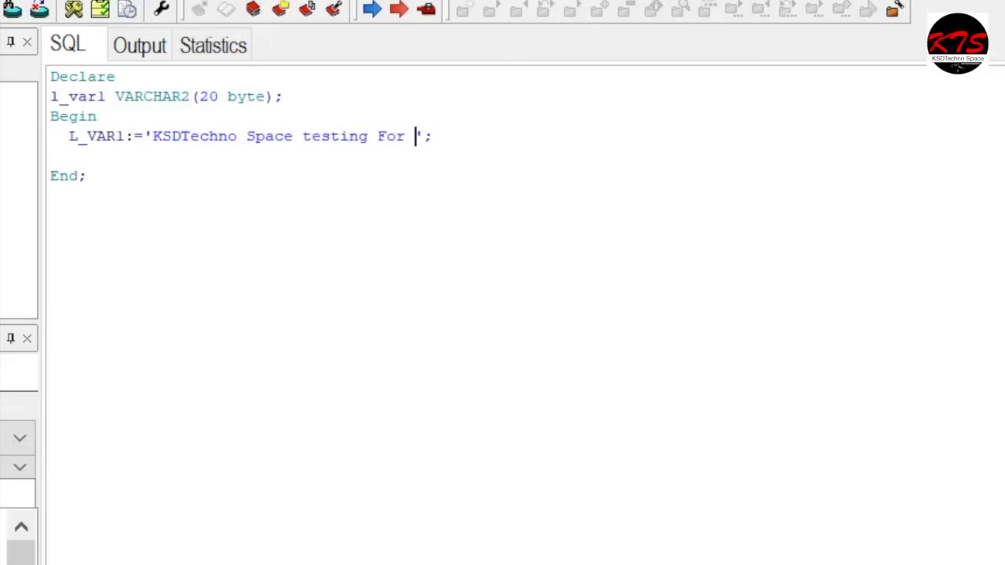
type("Varchar")
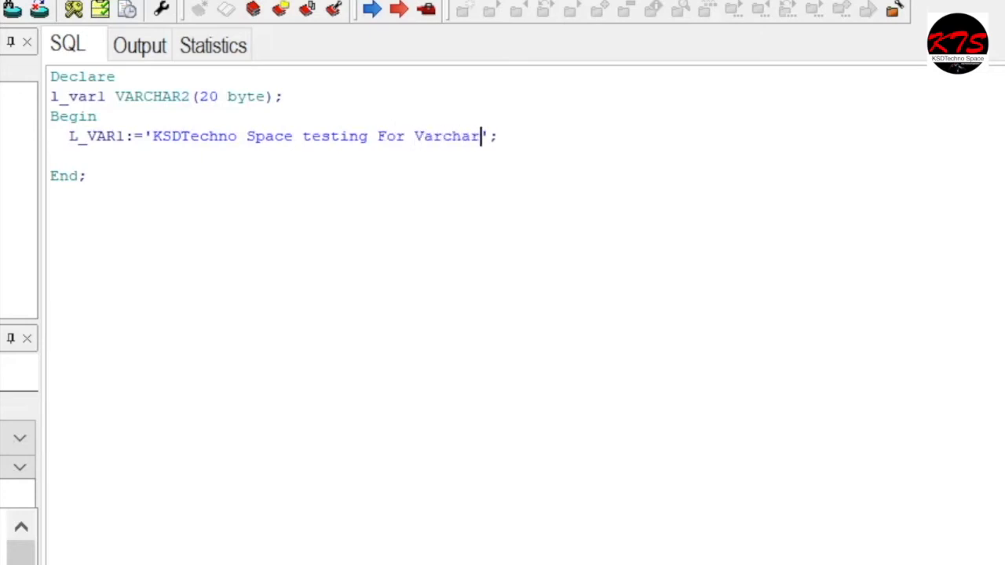
type("2")
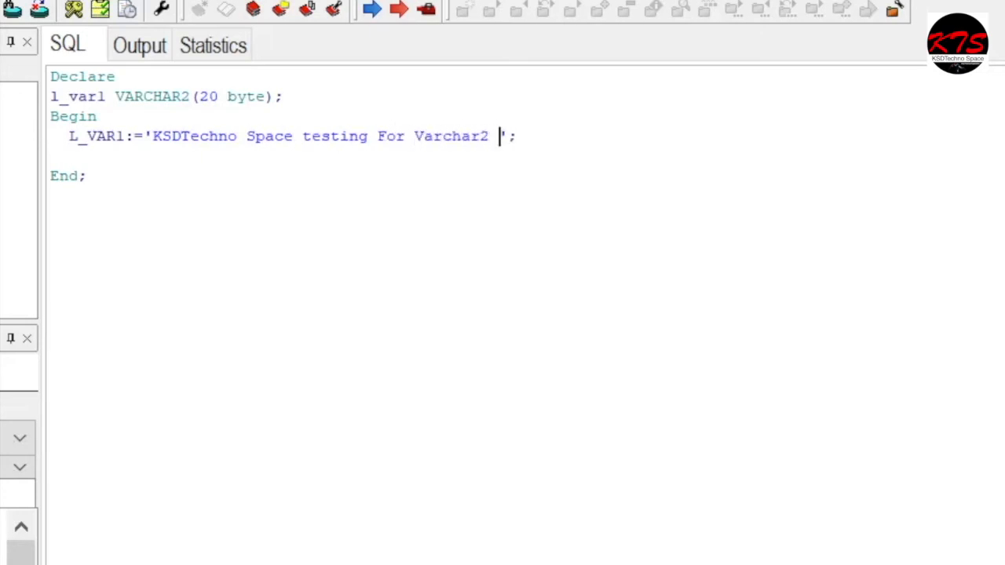
type("subt")
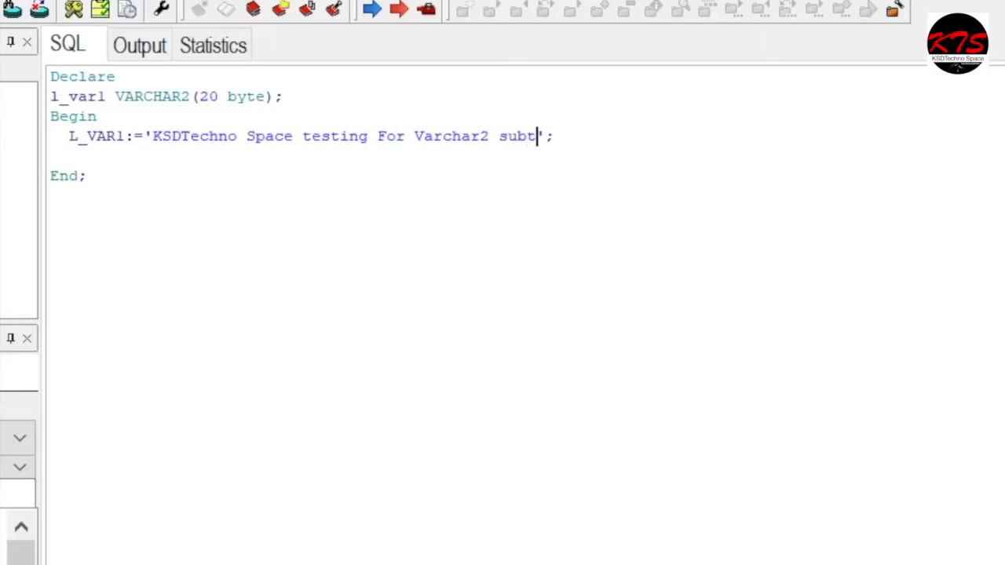
type("ypes")
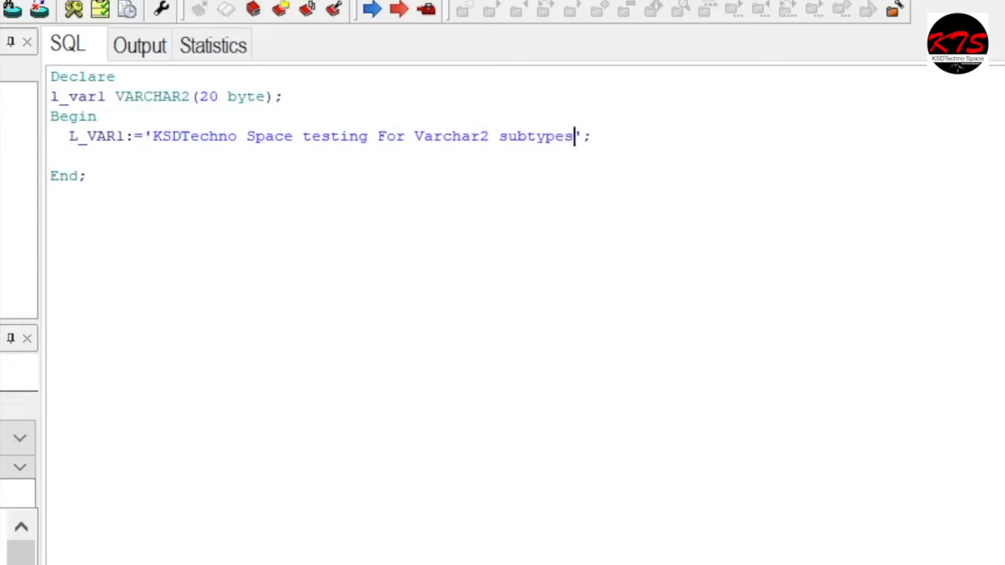
type("of S")
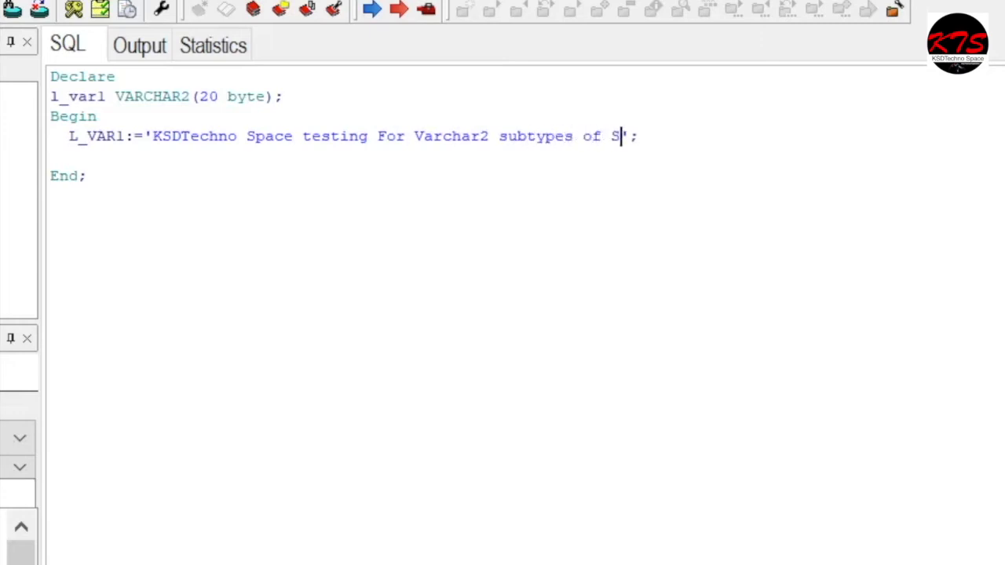
type("caler da")
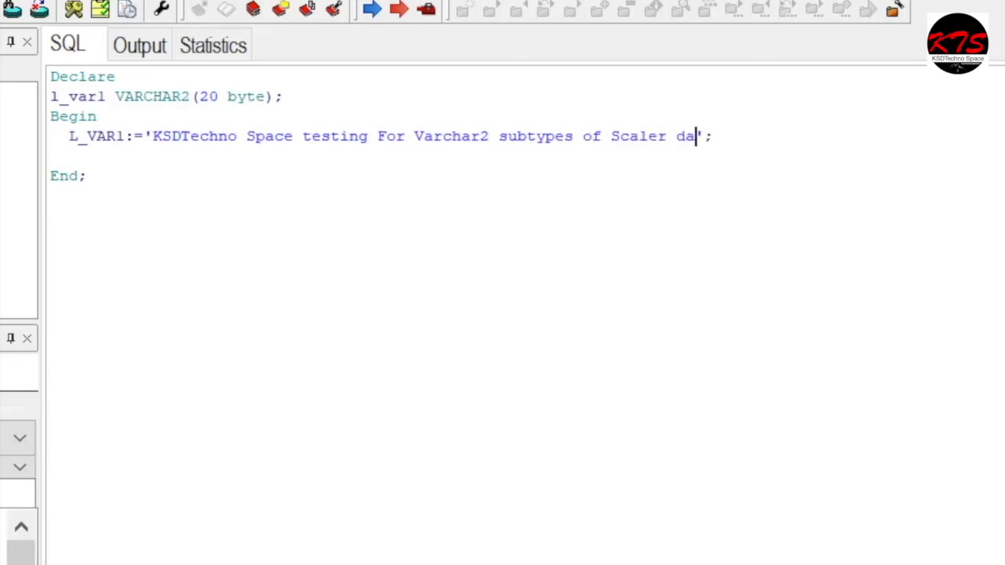
type("ta types")
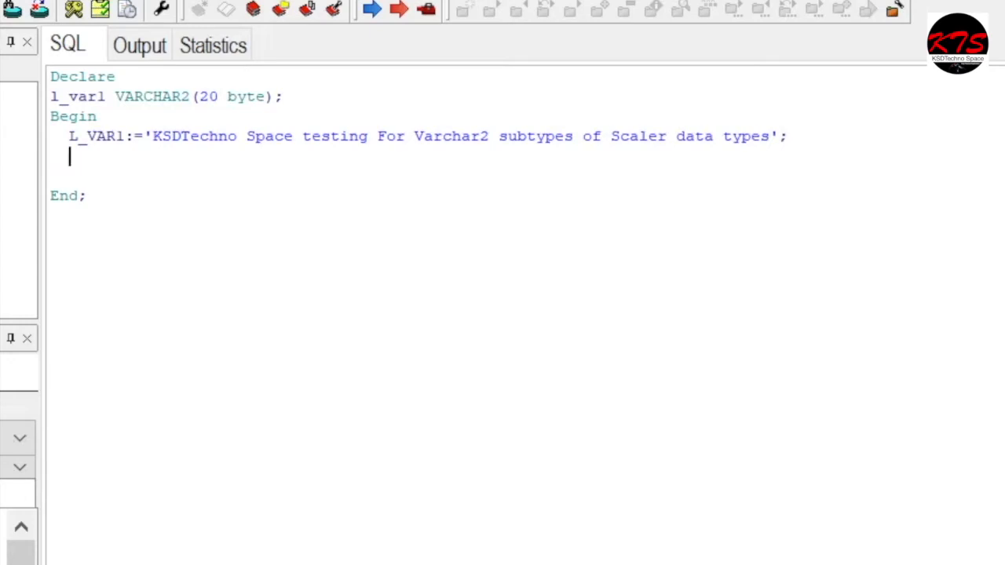
- Add Dbms_Output.put_line('L_VAR1: '||L_VAR1); to the block body
type("DBMS_")
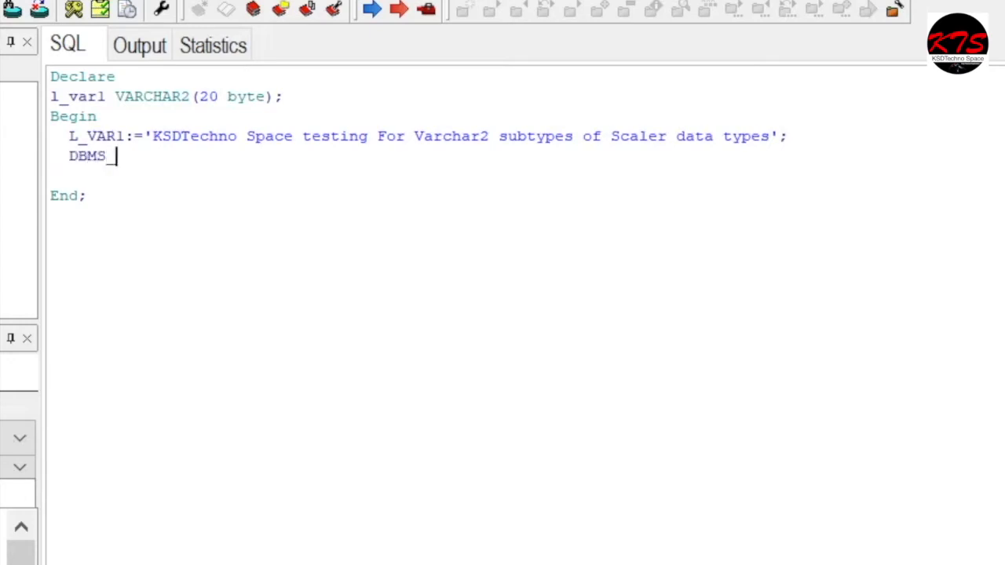
type("out")
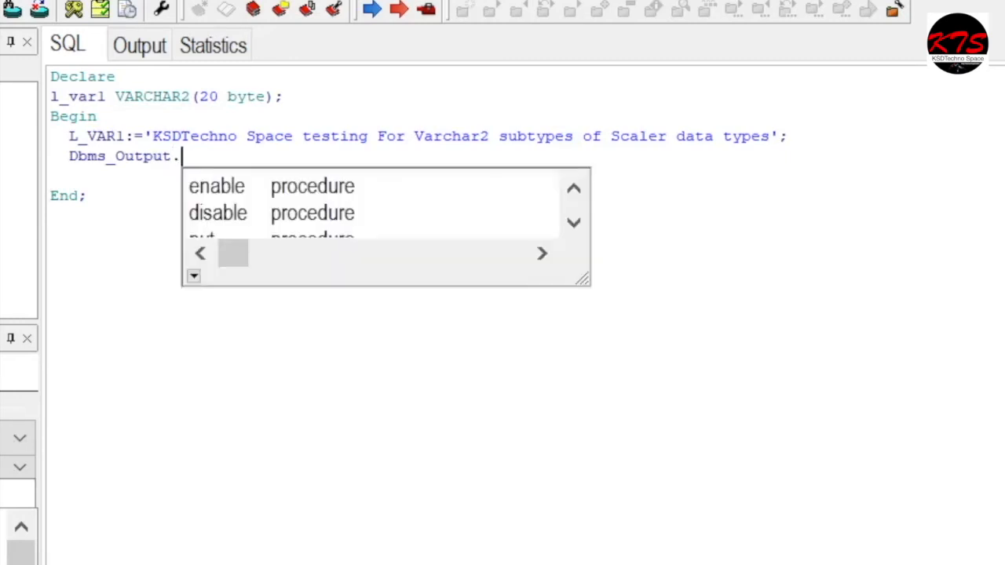
type("put_line")
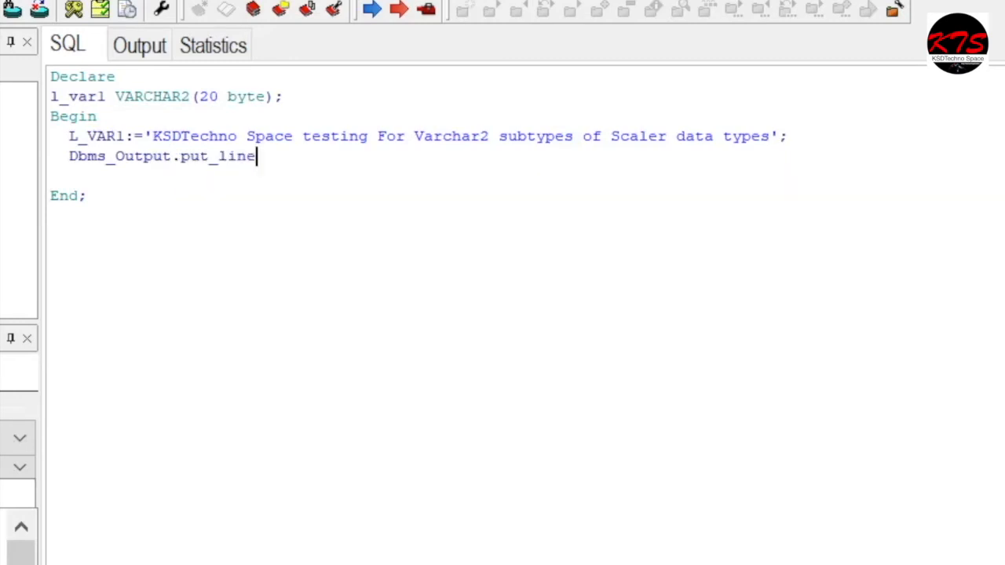
type("();")
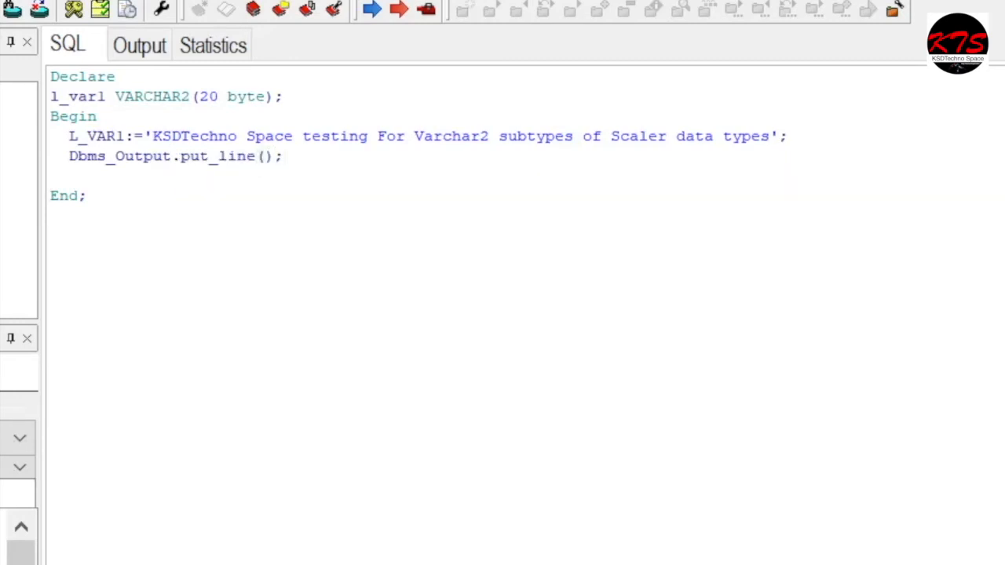
double_click(94, 135)
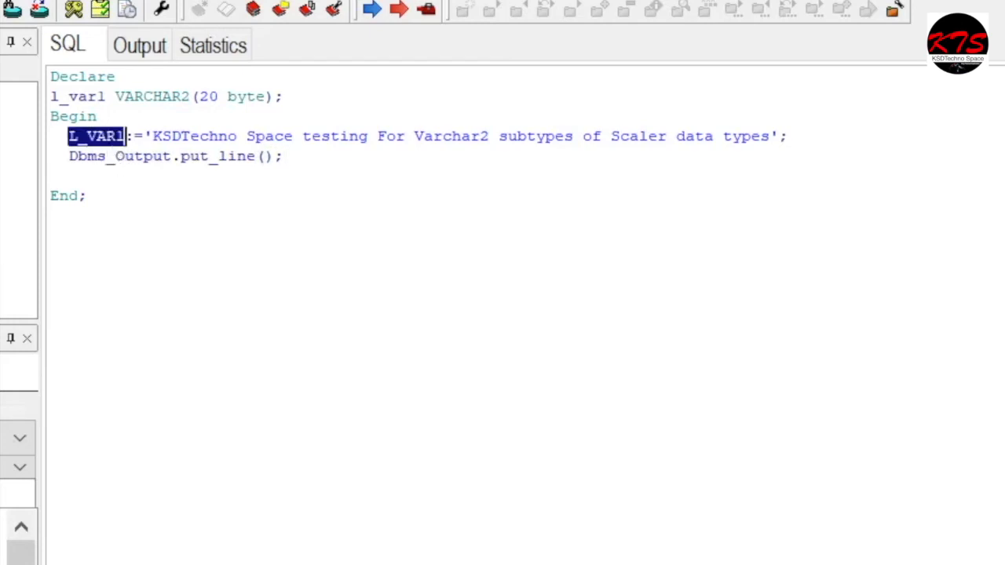
left_click(264, 156)
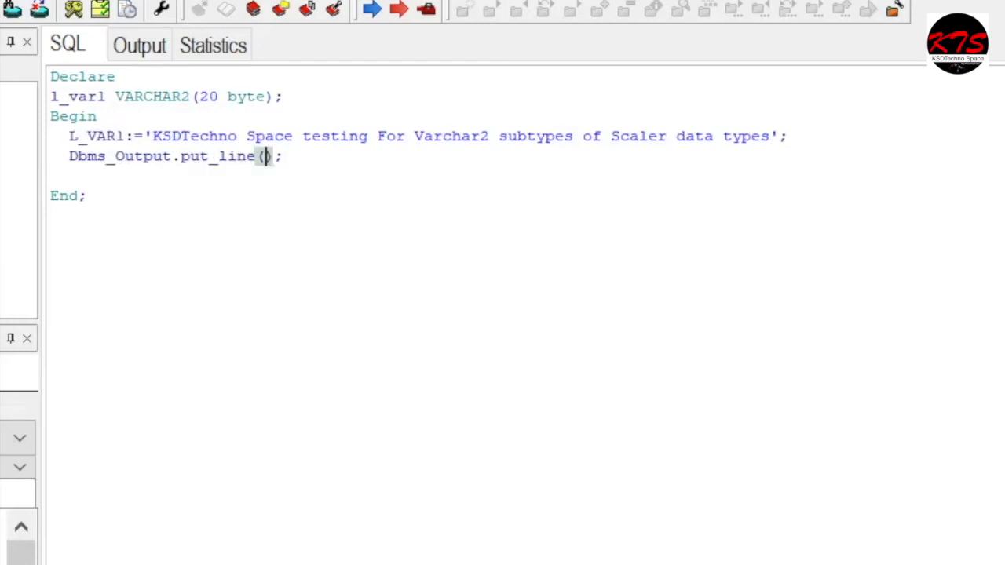
type("''||L_VAR1")
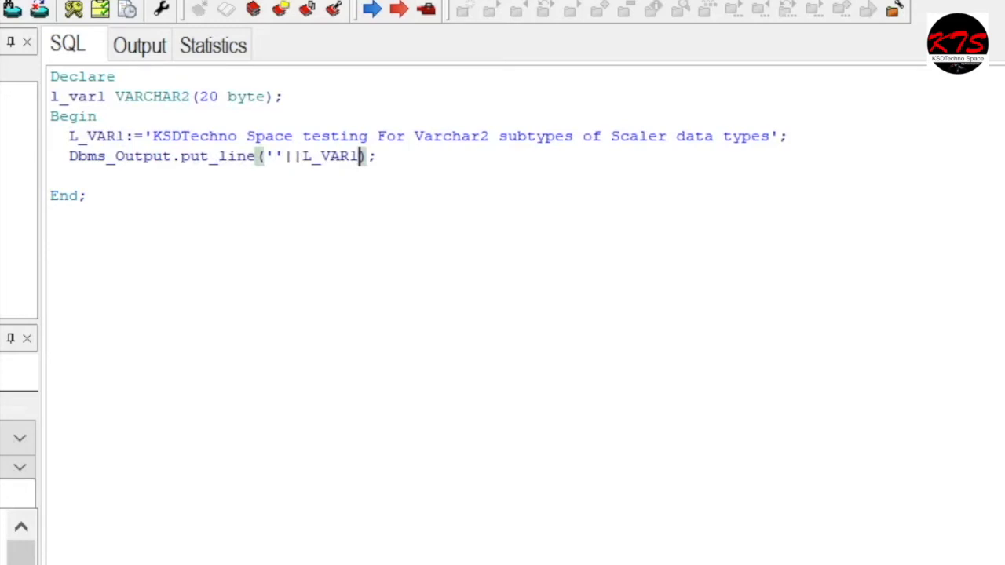
type("L_VAR1")
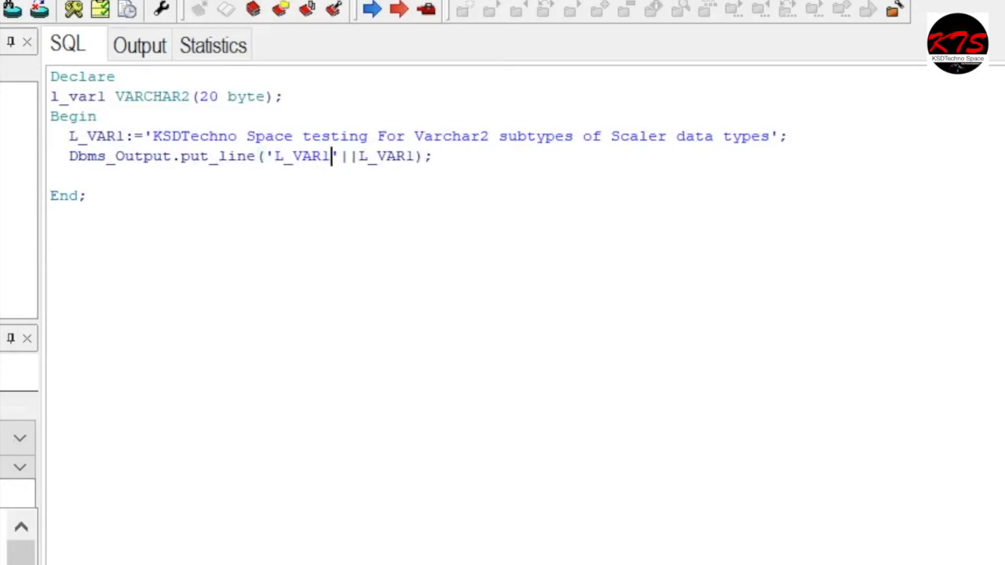
type(":")
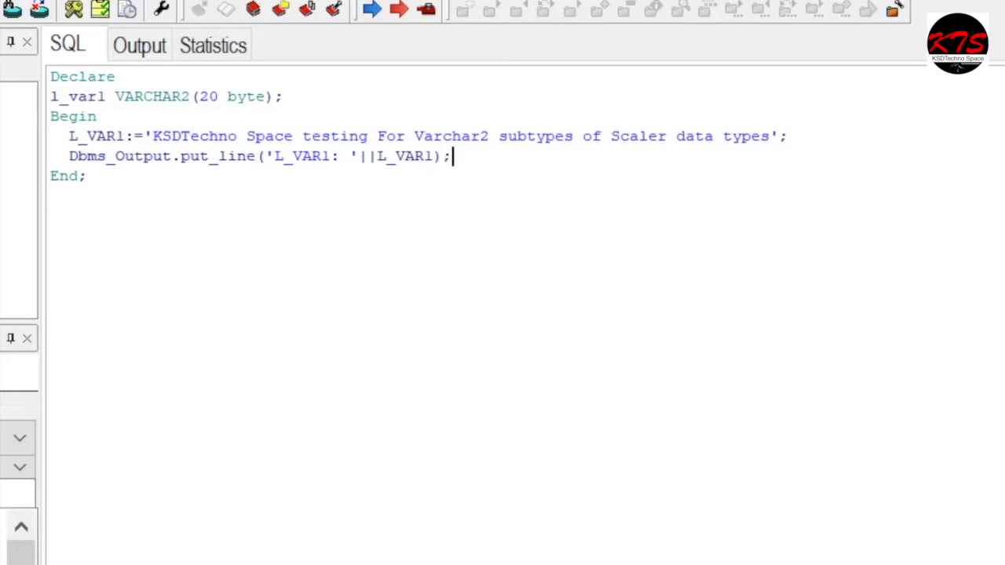
- Execute the whole block, dismiss the ORA-06502 buffer-too-small error, and select the VARCHAR2 size 20
key("ctrl+a")
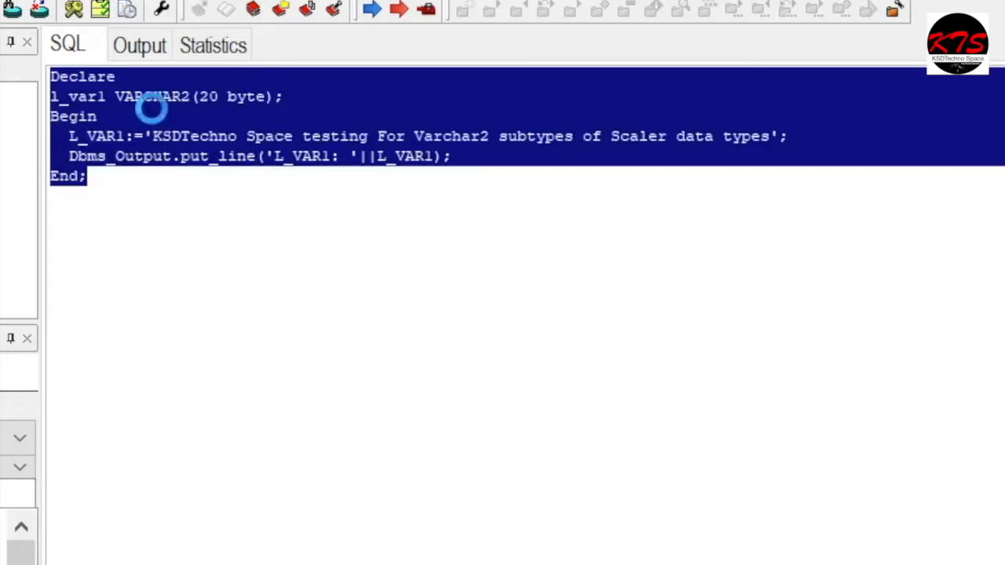
left_click(370, 9)
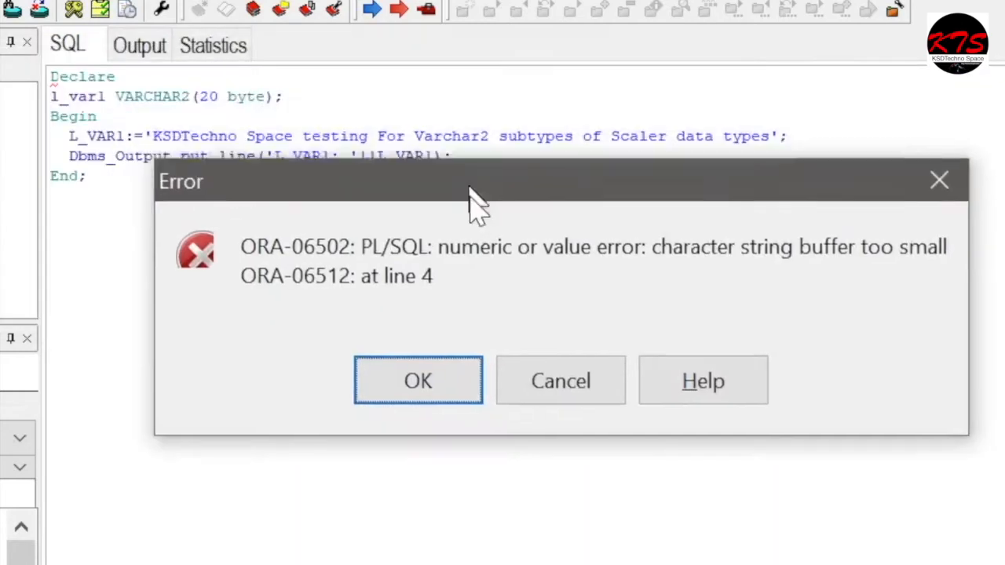
left_click_drag(471, 181, 455, 220)
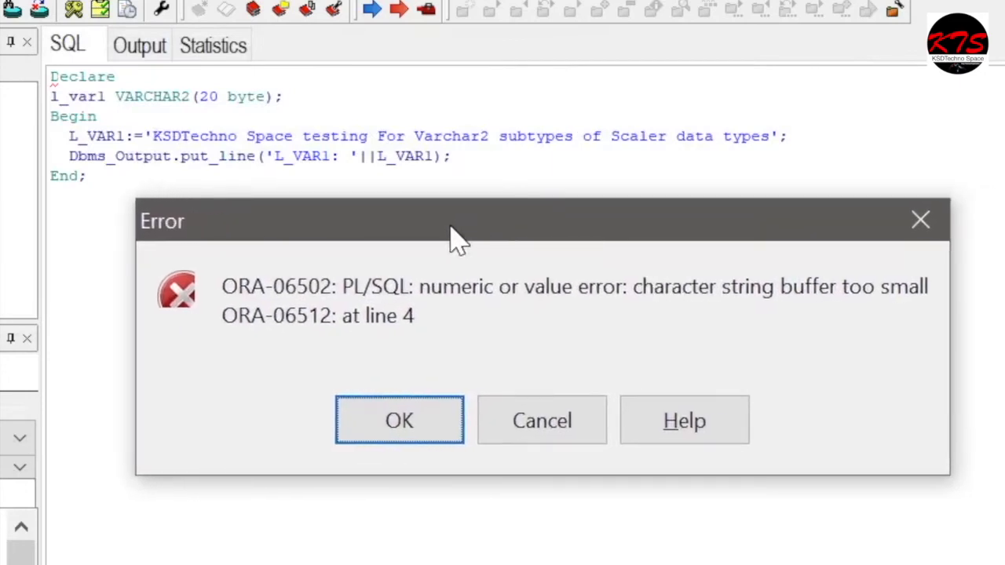
mouse_move(558, 308)
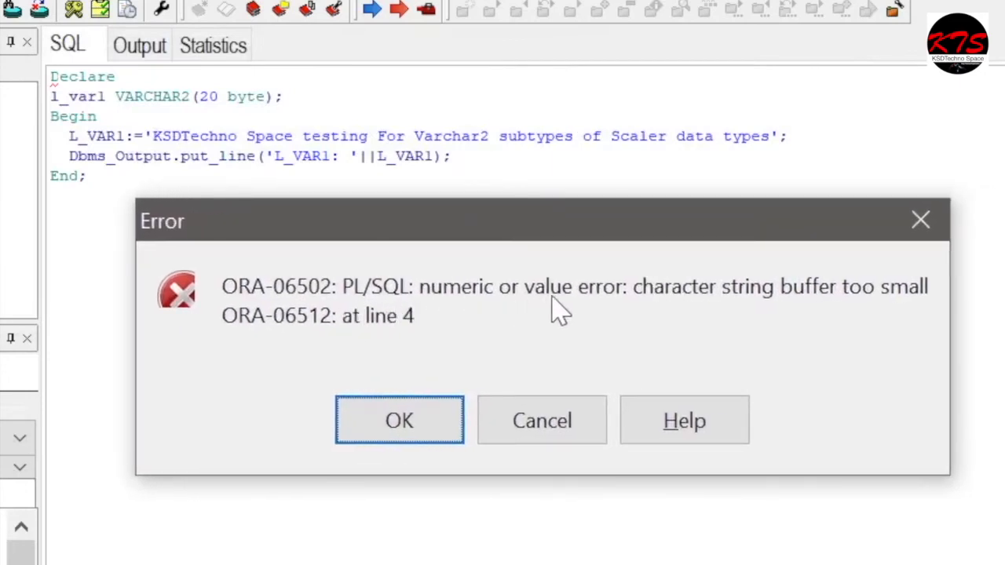
mouse_move(876, 313)
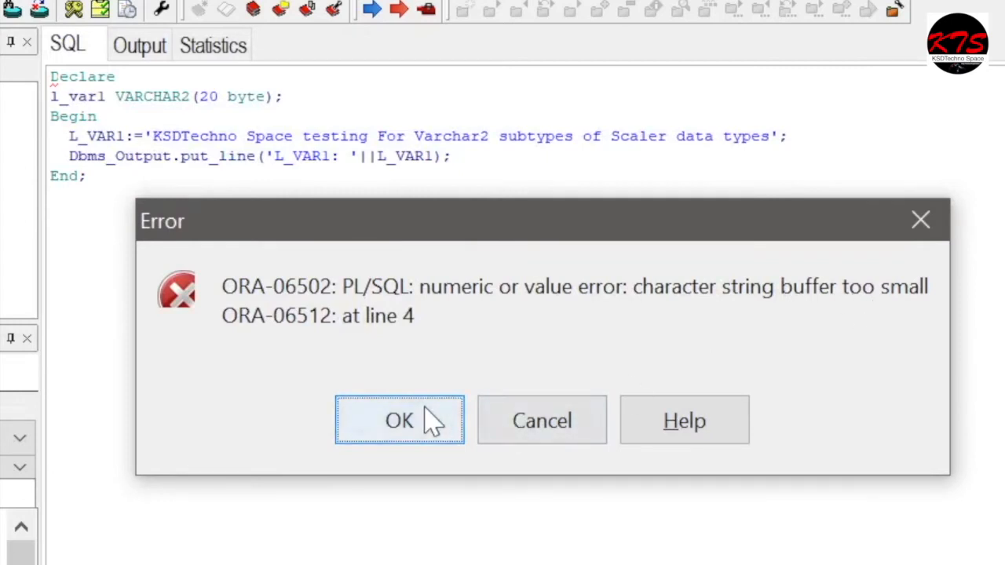
left_click(399, 421)
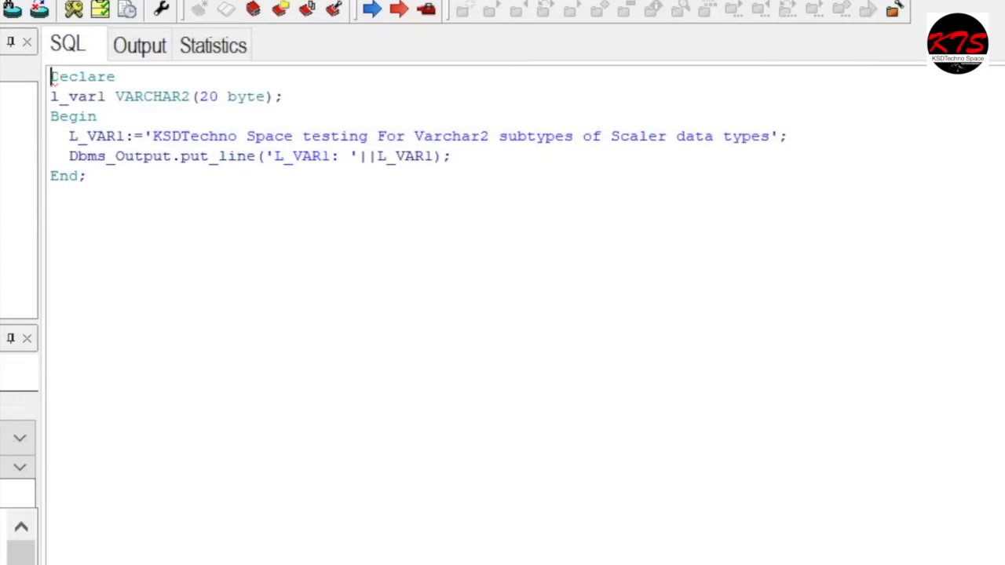
double_click(208, 96)
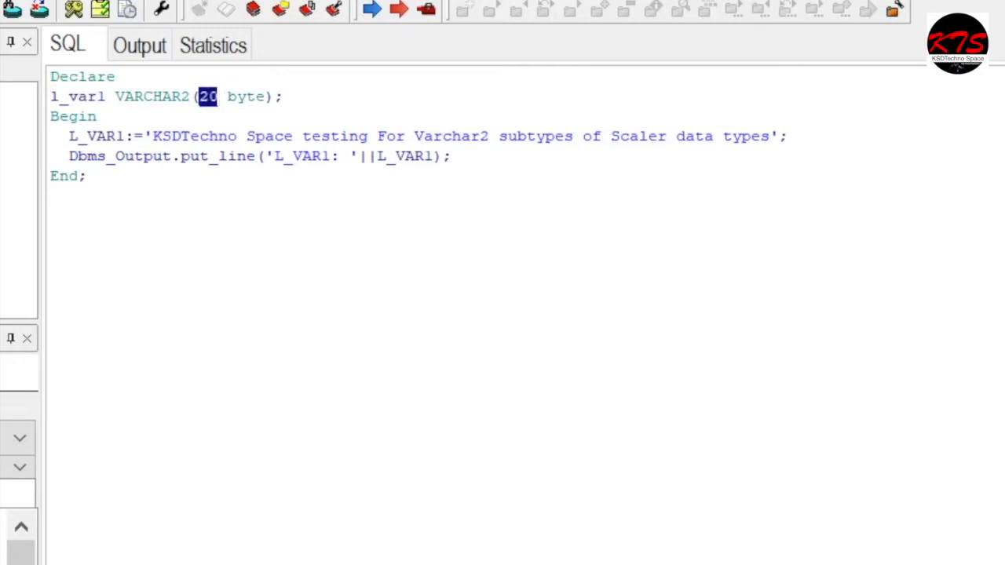
left_click_drag(154, 135, 760, 135)
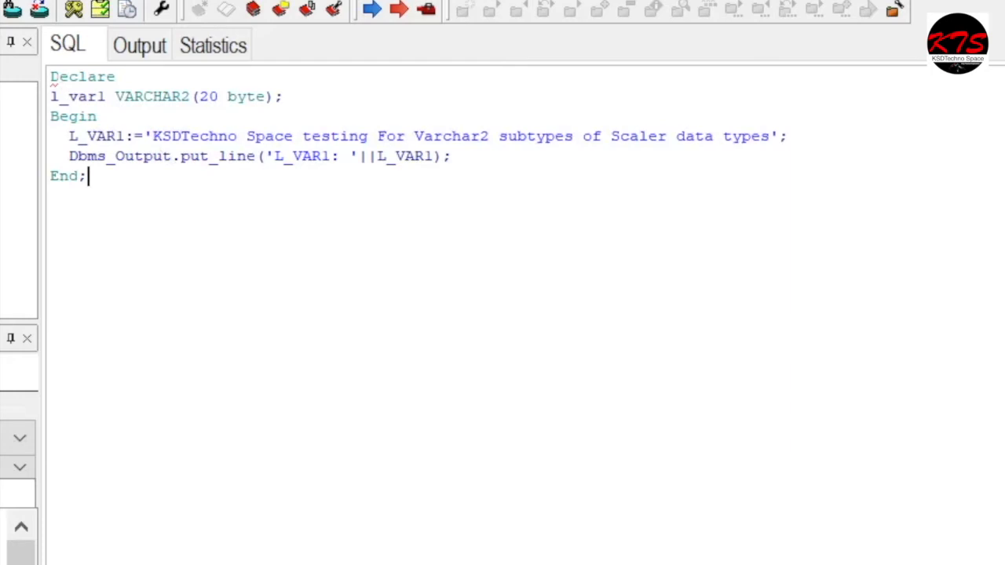
- Run Select length('...test string...') from dual, get 66, and resize the declaration to VARCHAR2(66 byte)
type("Select")
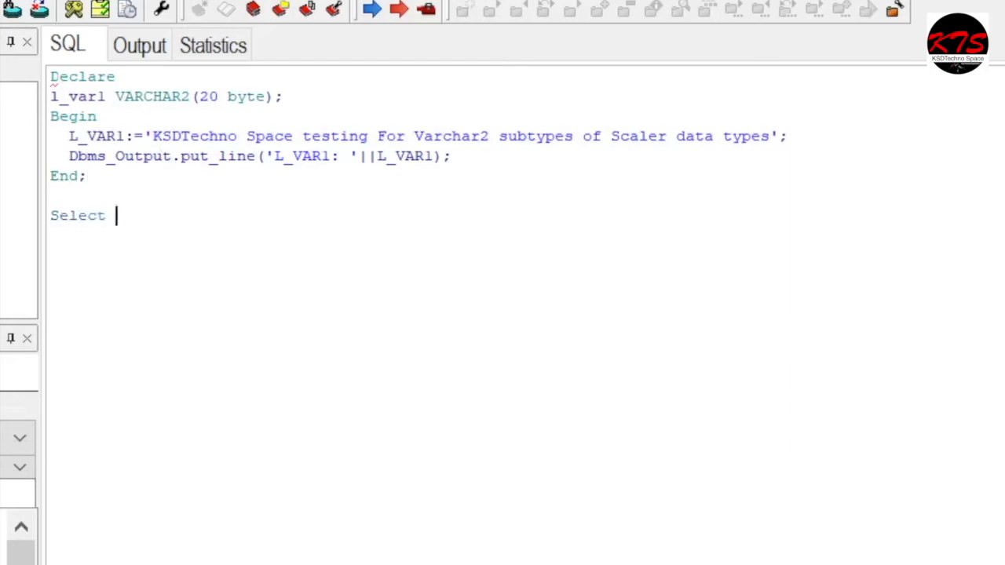
type("length(")
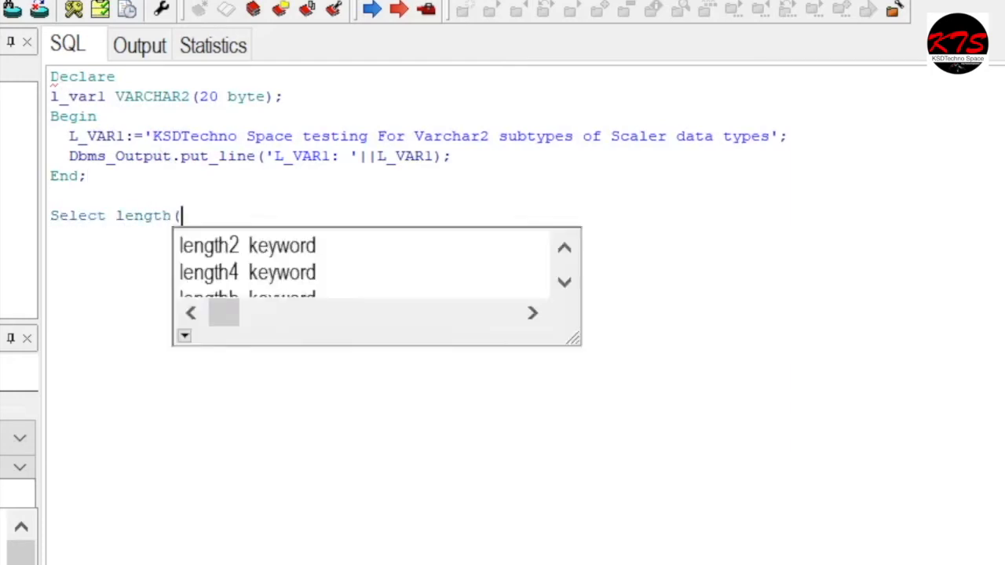
type("'KSDTechno Space testing For Varchar2 subtypes of Scaler data types')")
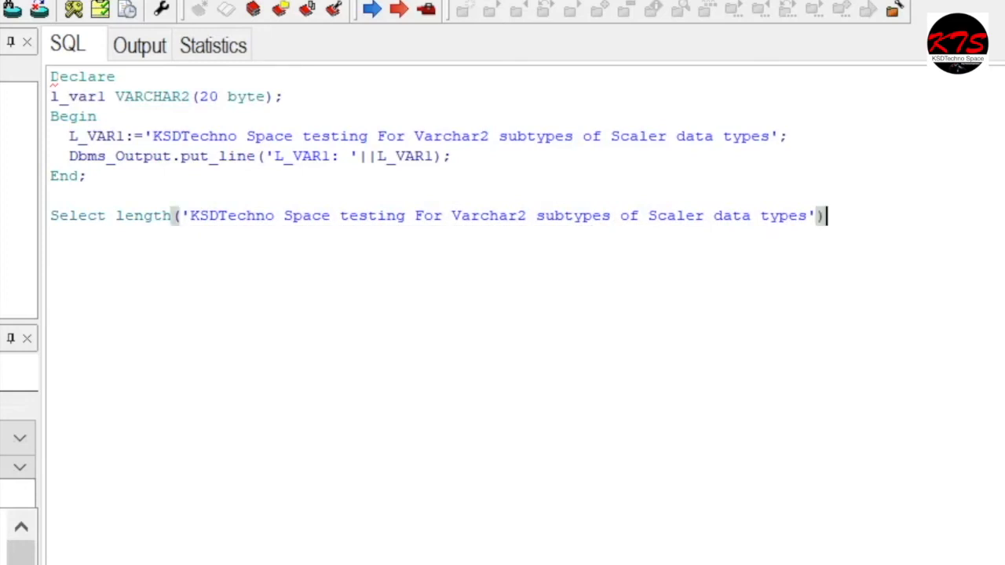
type("from dual;")
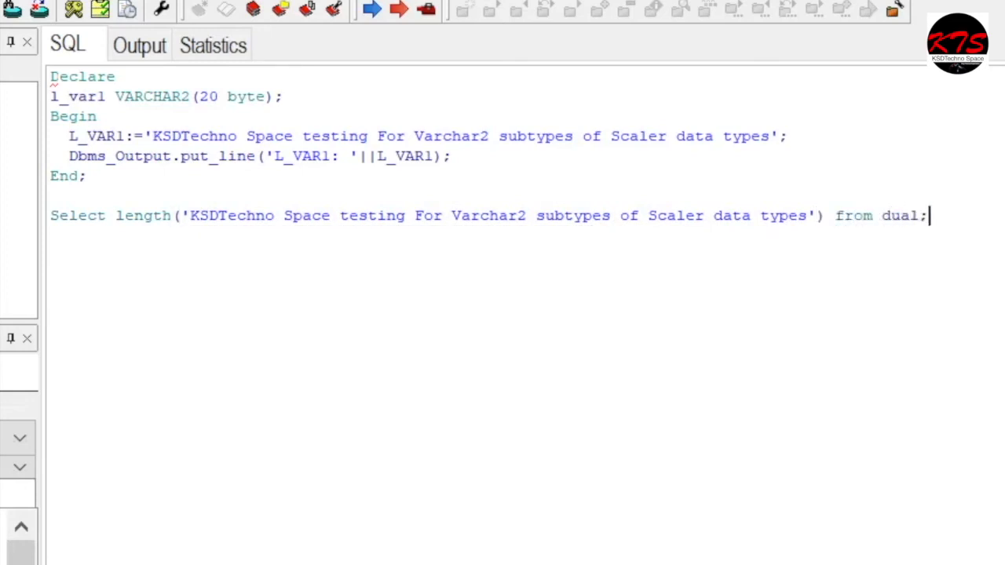
left_click(370, 10)
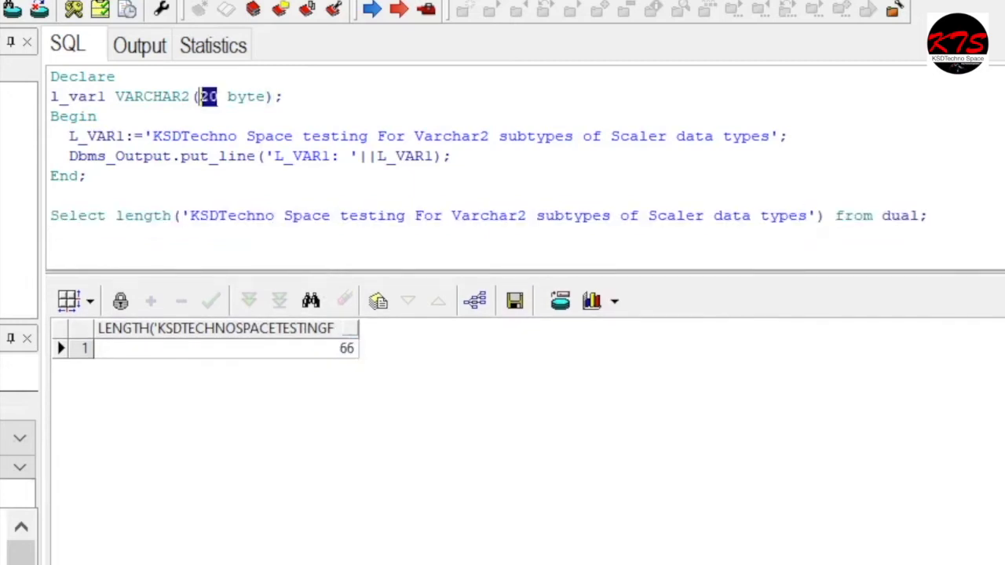
mouse_move(151, 301)
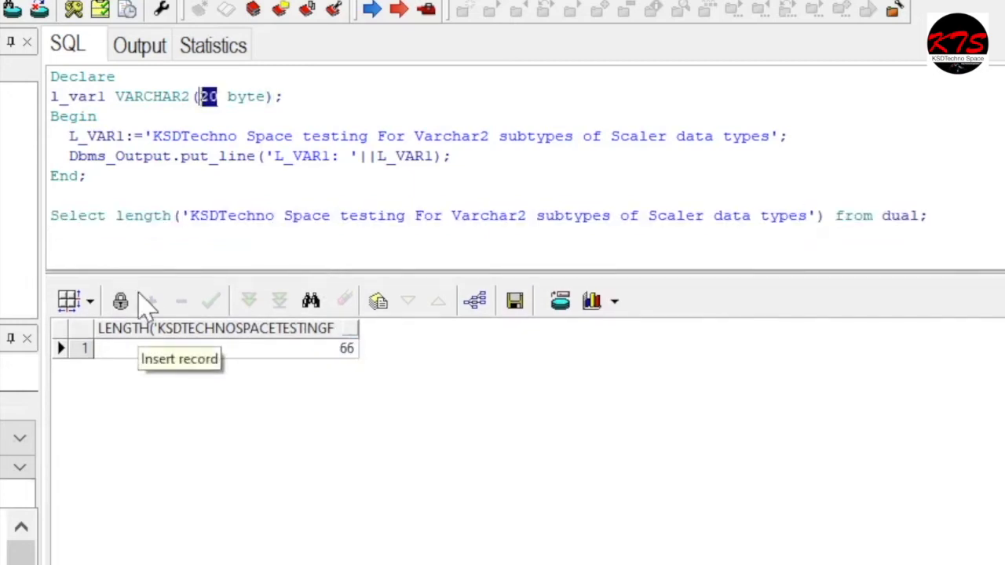
type("66")
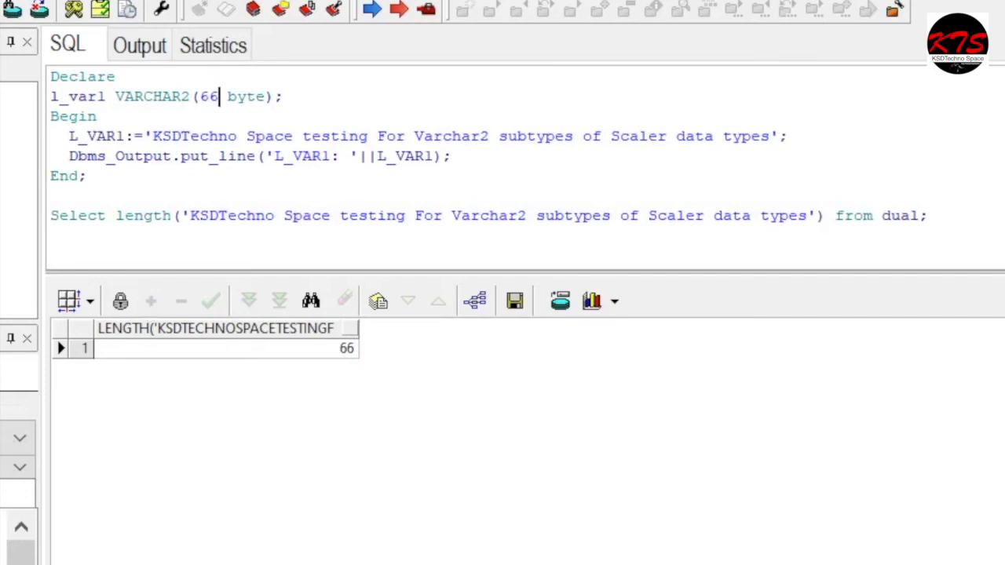
- Check the block's printed output on the Output tab and return to the editor
left_click_drag(50, 75, 86, 176)
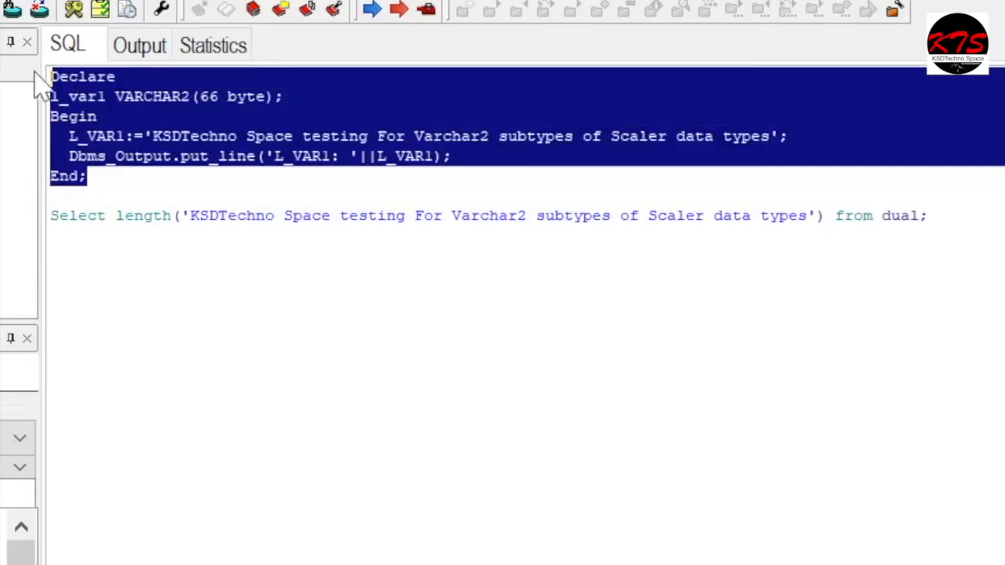
left_click(138, 43)
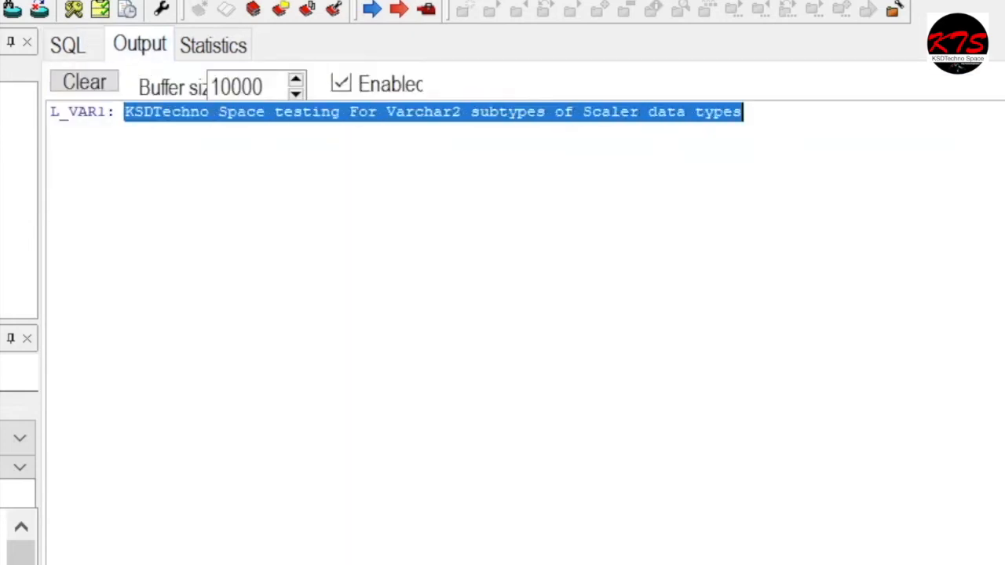
left_click(66, 44)
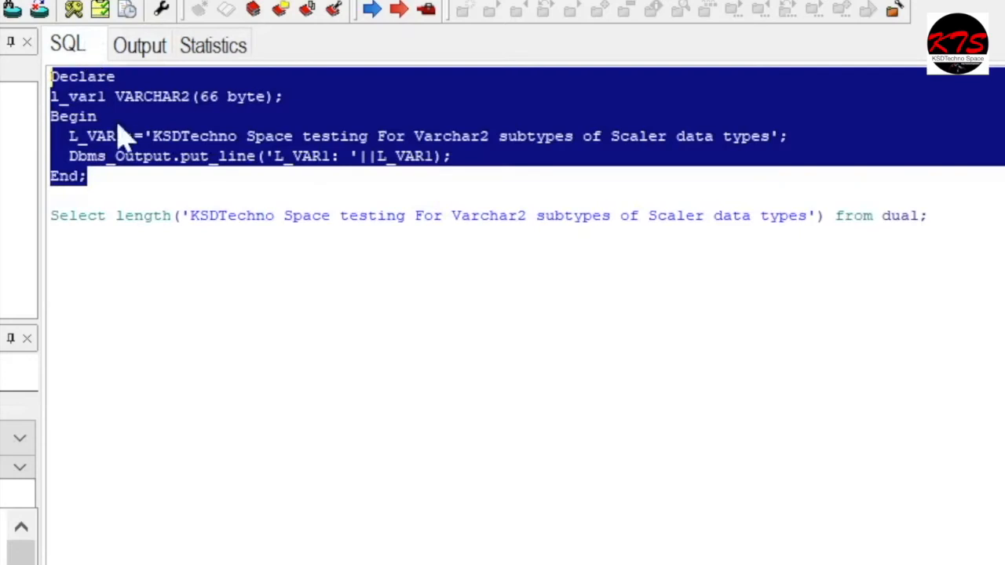
mouse_move(212, 110)
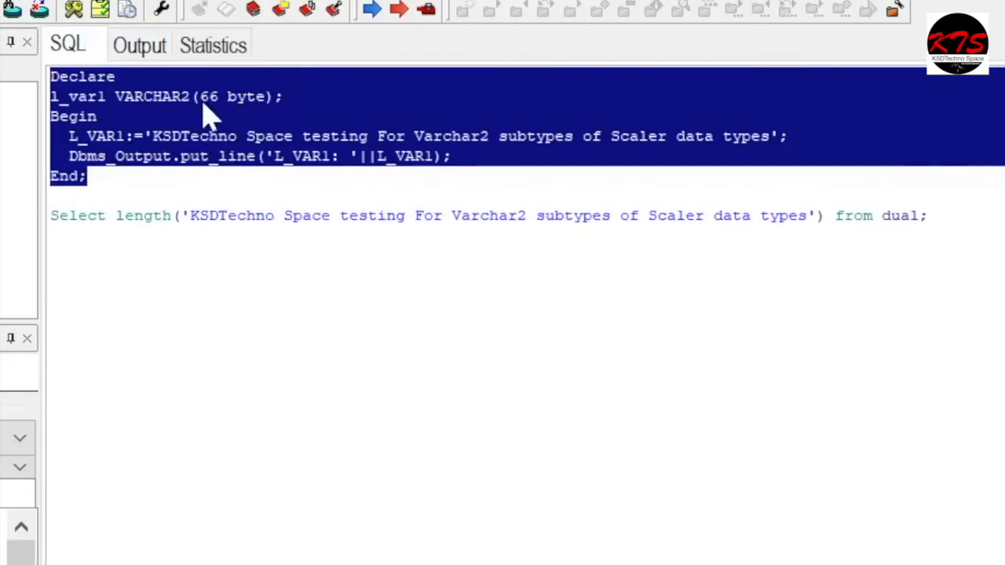
double_click(208, 95)
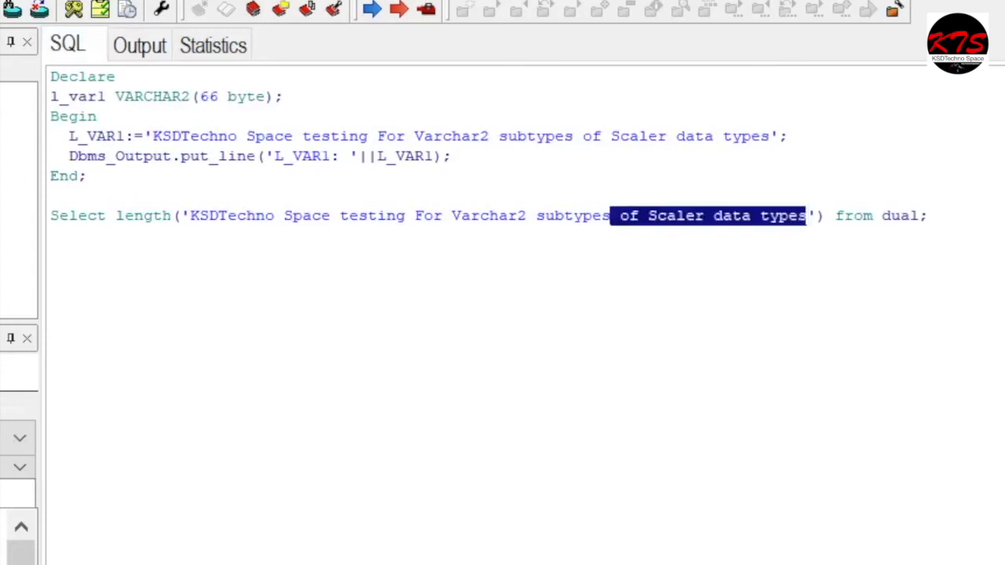
- Shorten the literal to 'KSDTechno Space testing For Varchar2.', execute, and confirm it prints without error
key("Delete")
type(".")
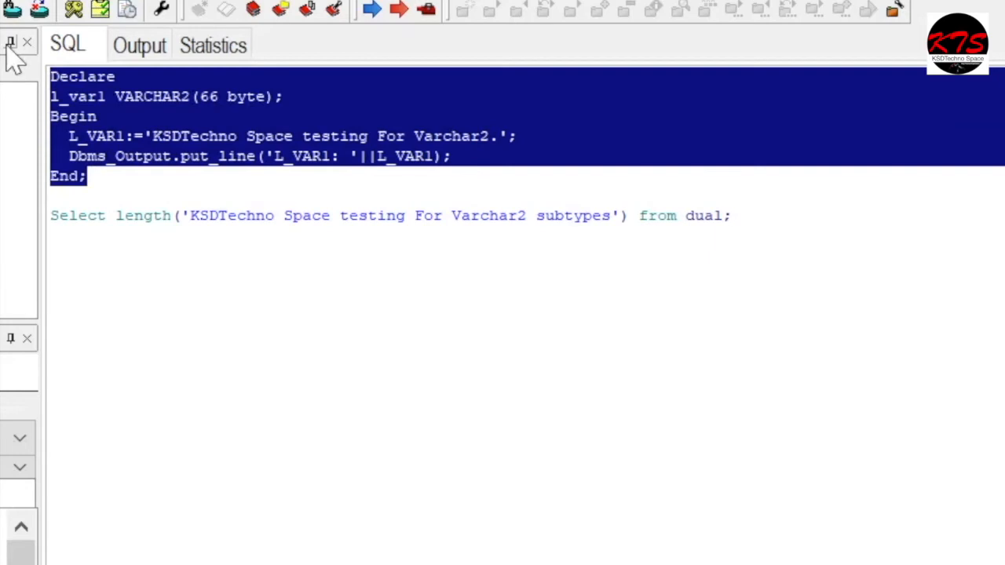
left_click(138, 44)
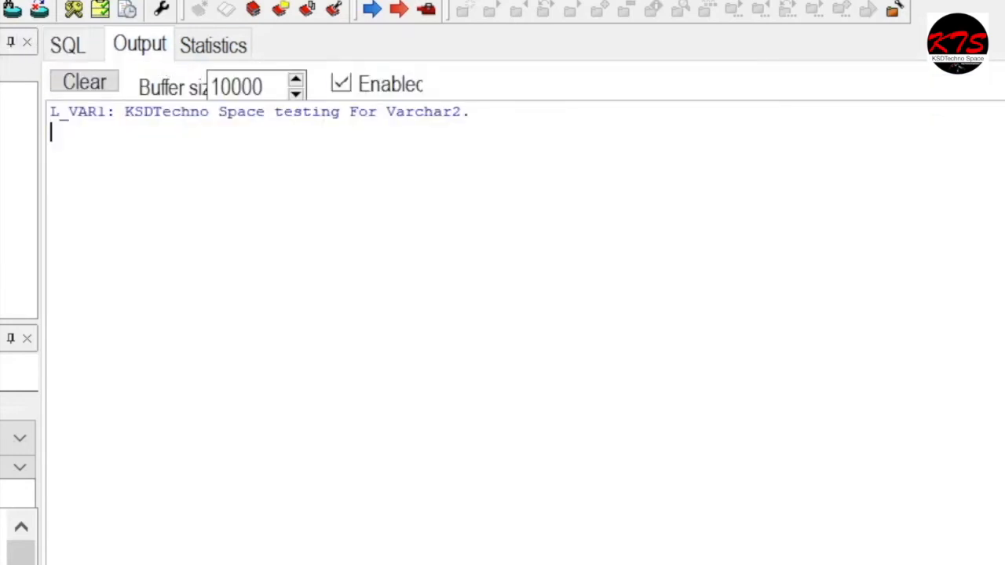
mouse_move(71, 47)
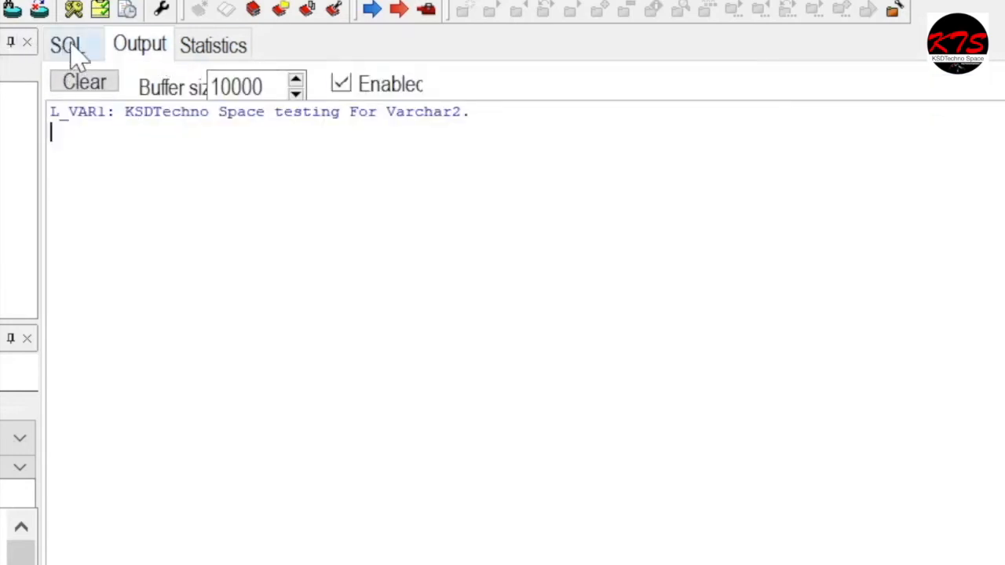
left_click(66, 44)
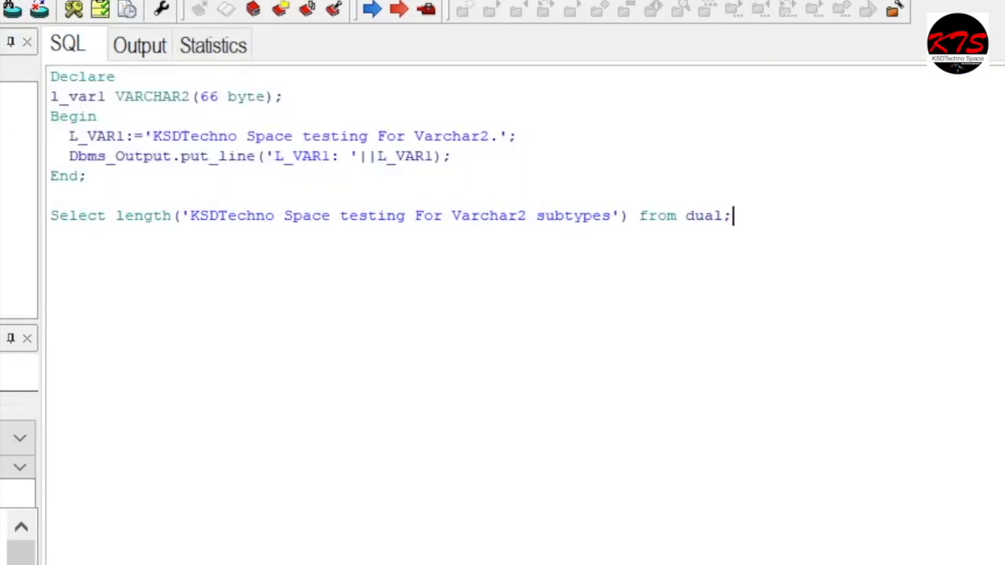
left_click(370, 10)
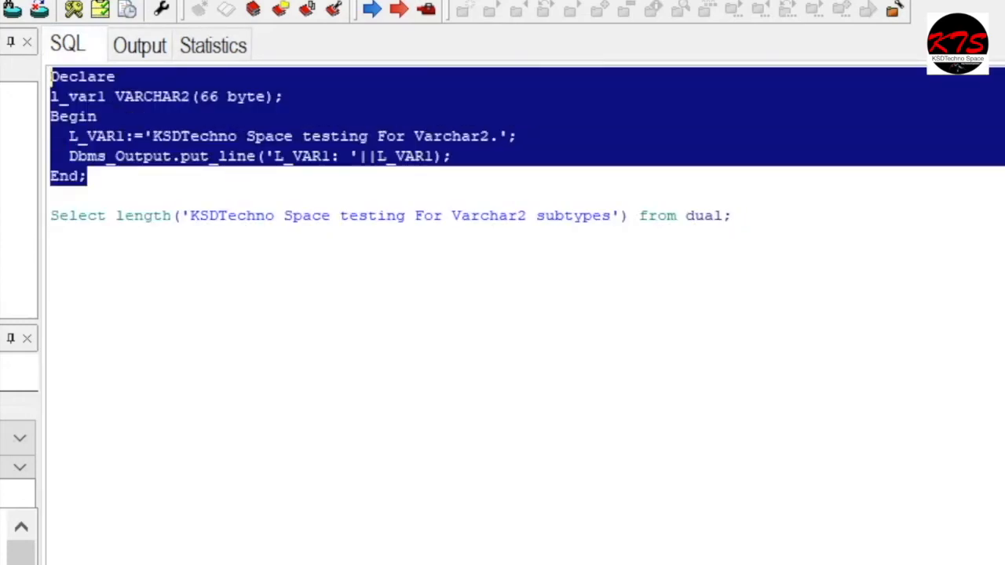
left_click(87, 176)
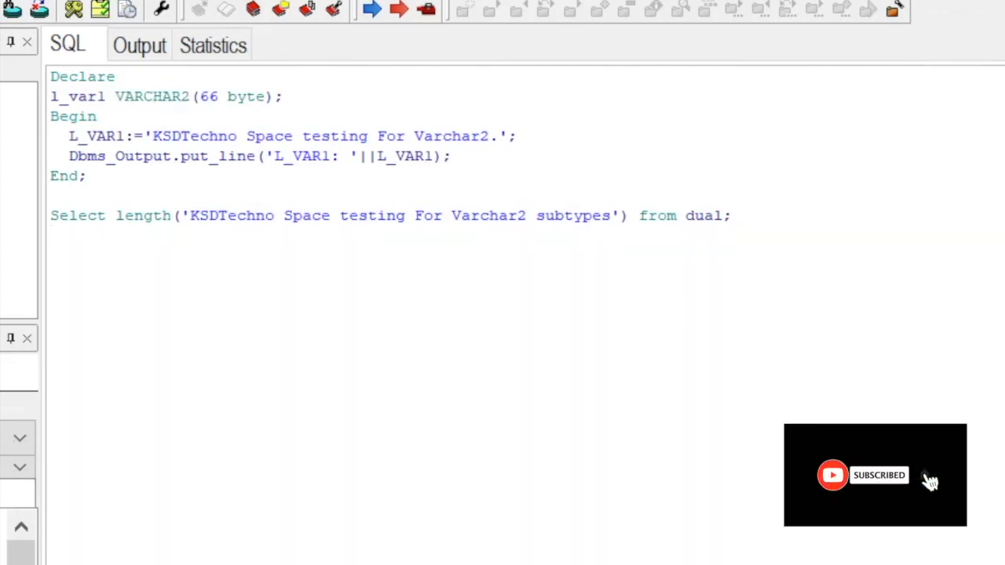
- Write Select name, value from v$parameter where and run it once, listing the parameters
type("Select")
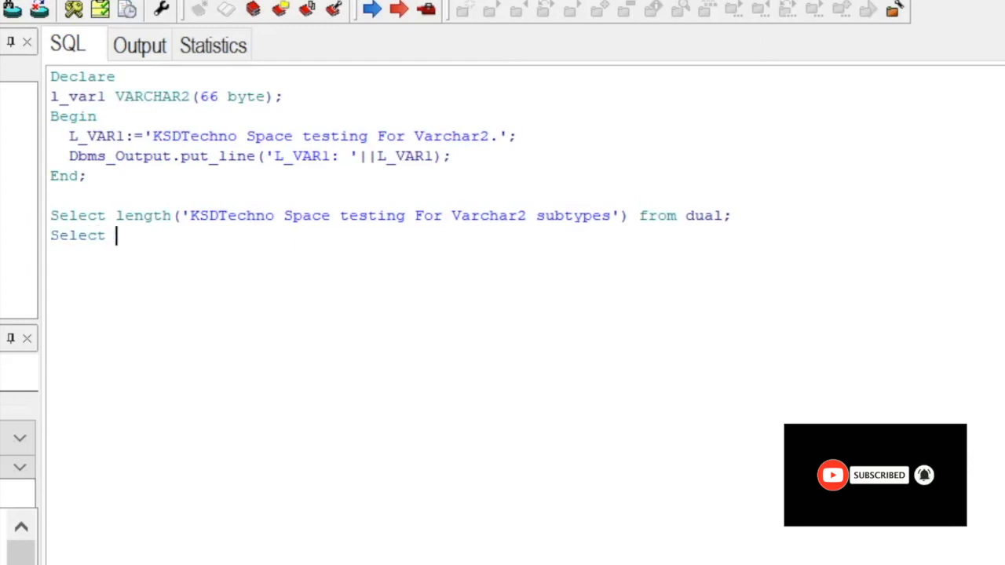
type("name")
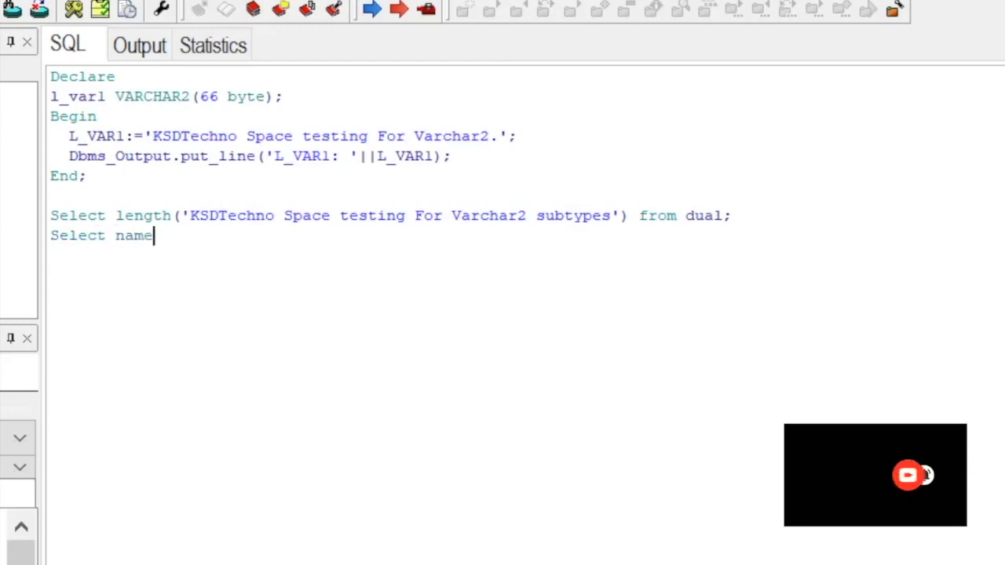
type(", value from")
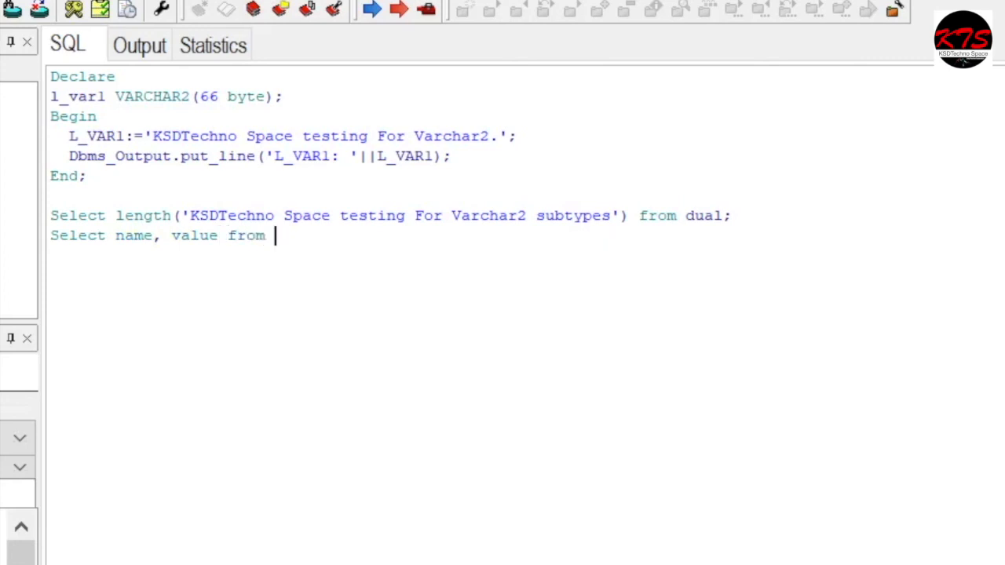
type("v")
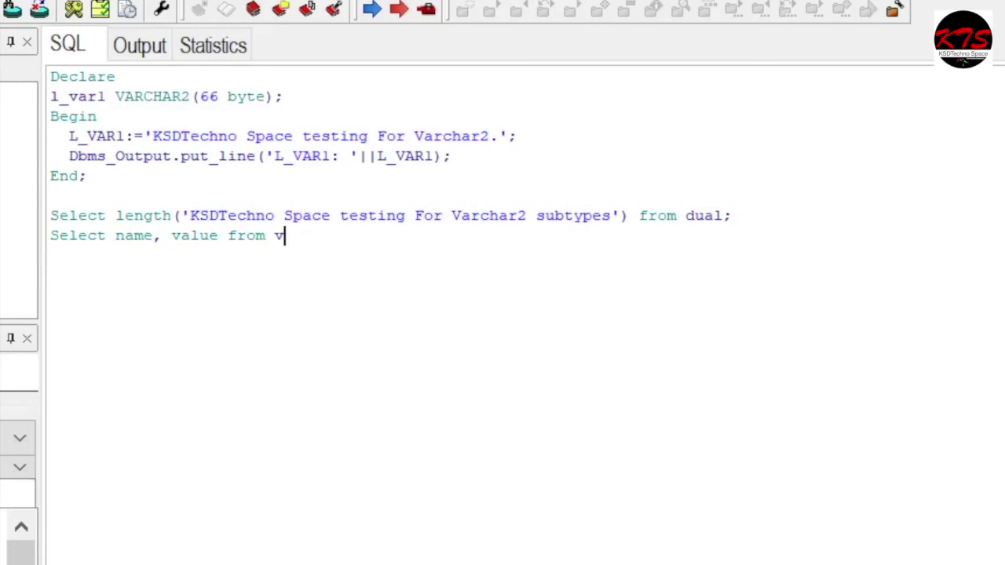
type("$")
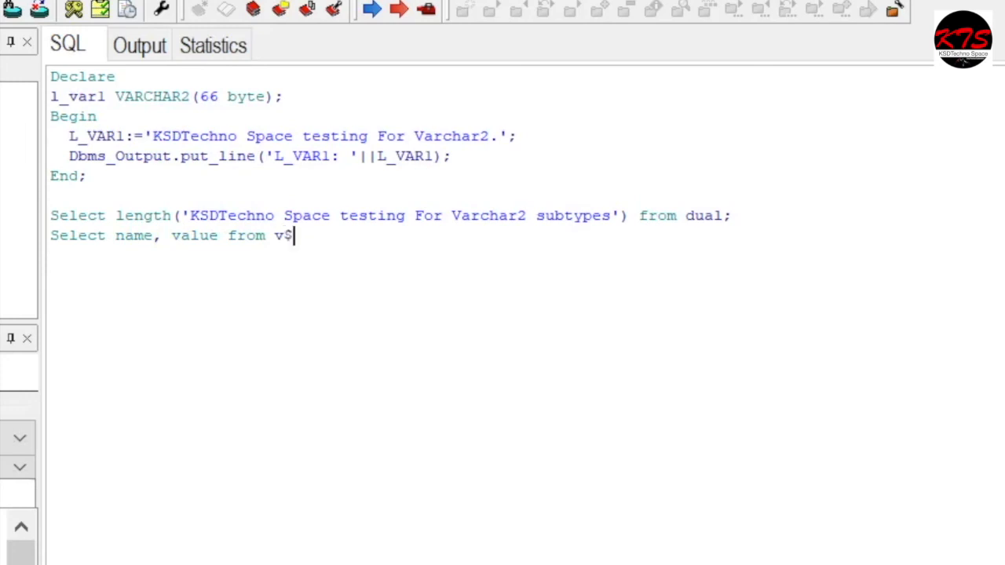
type("parame")
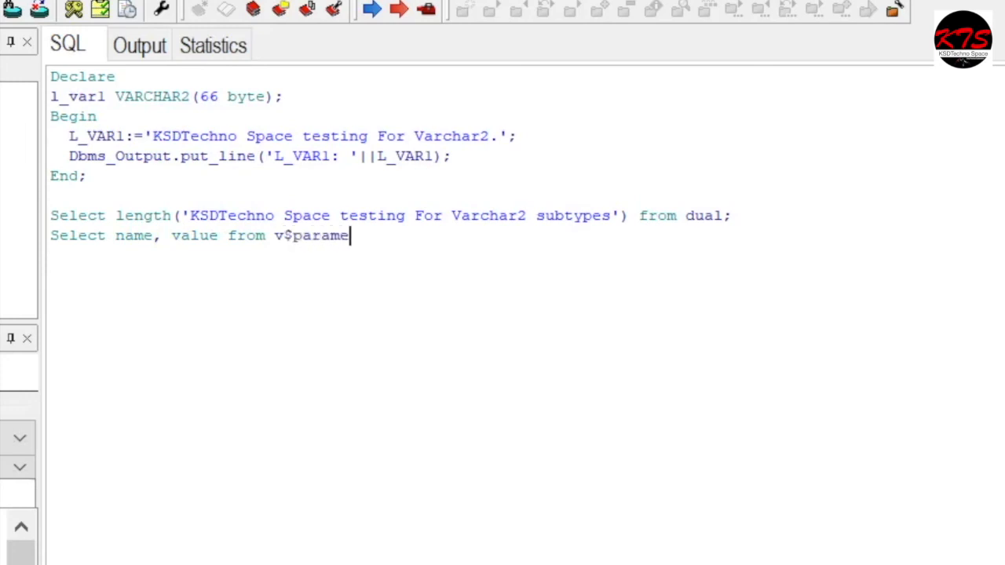
type("ter")
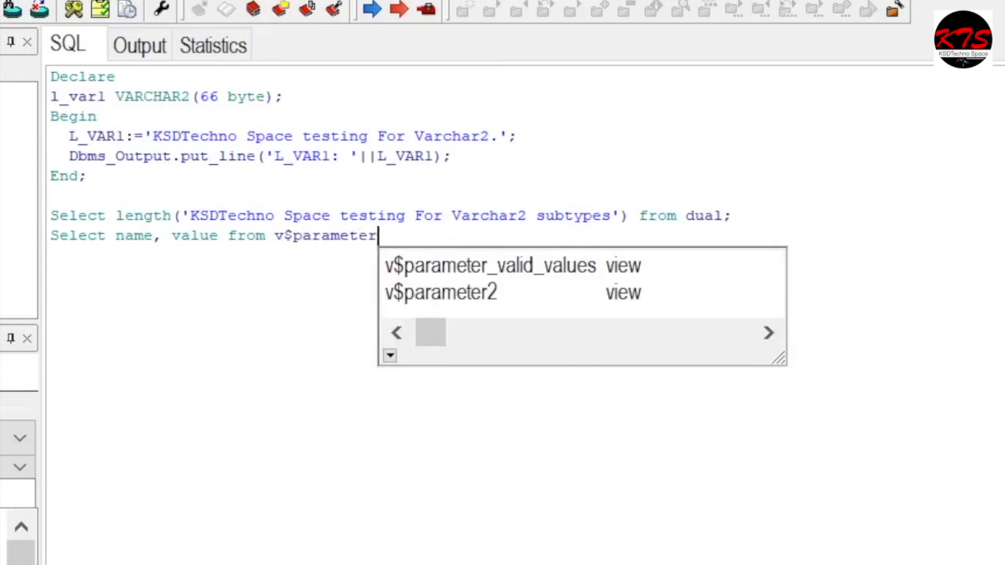
type("where")
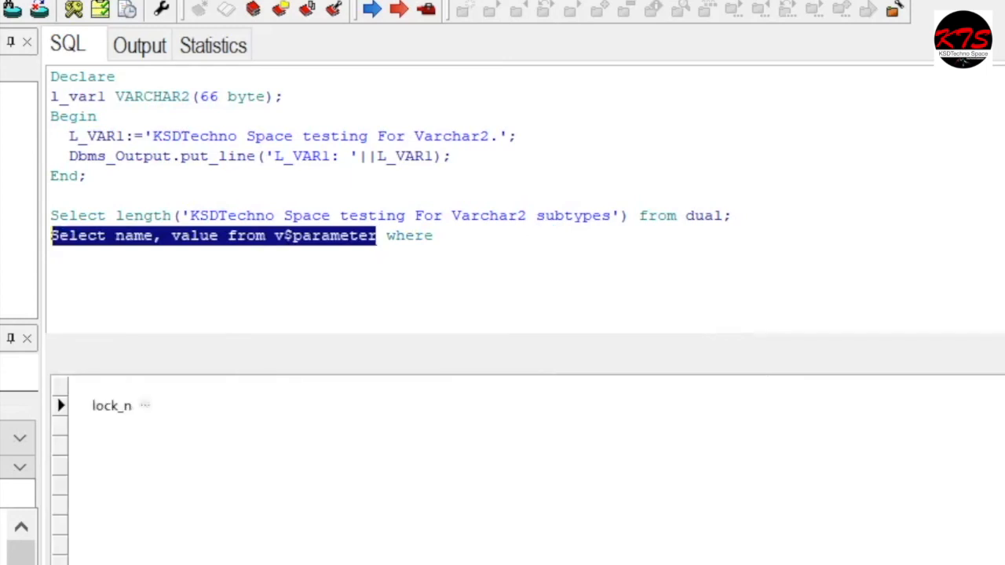
left_click(370, 10)
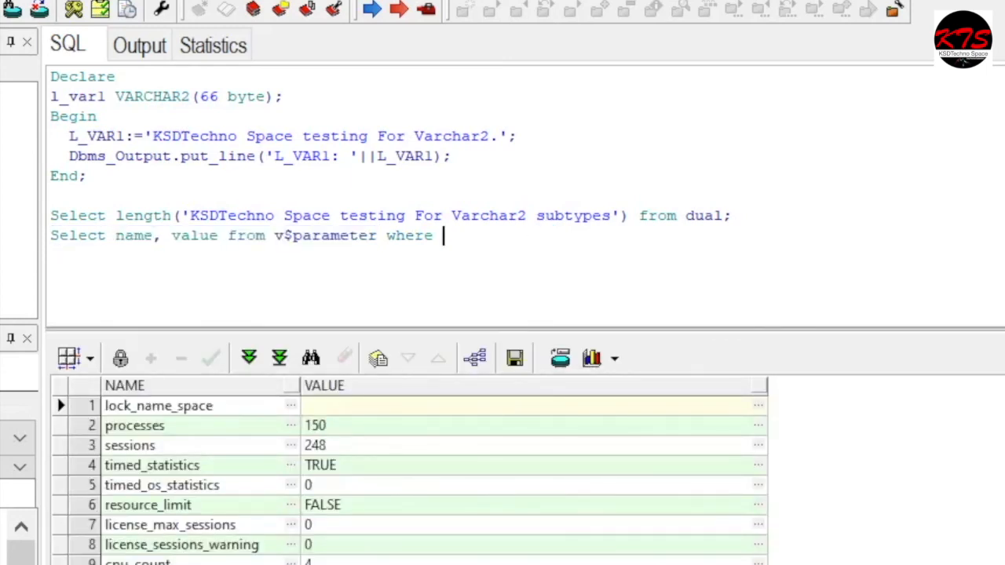
- Complete the filter as name='max_string_size';
type("name=")
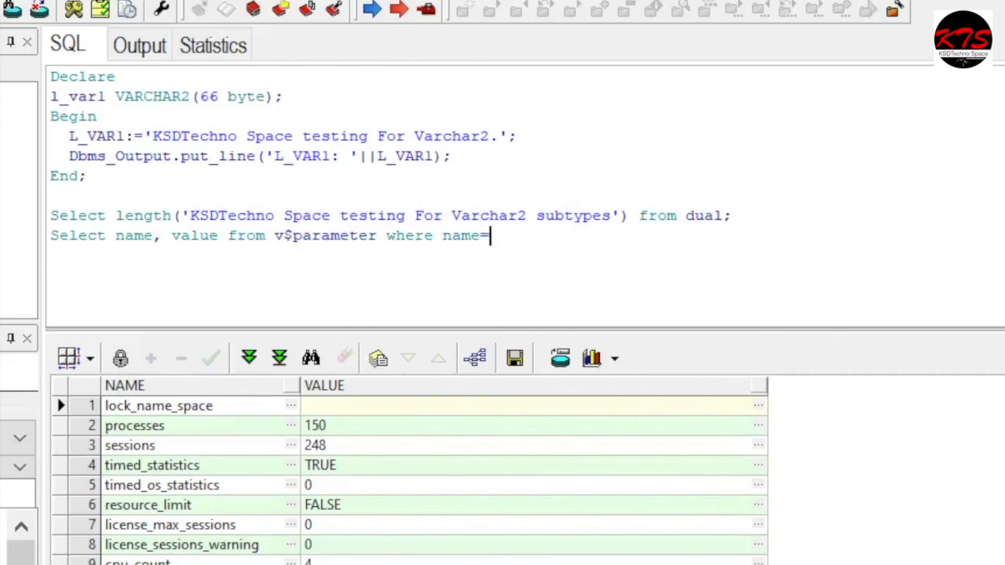
type("''")
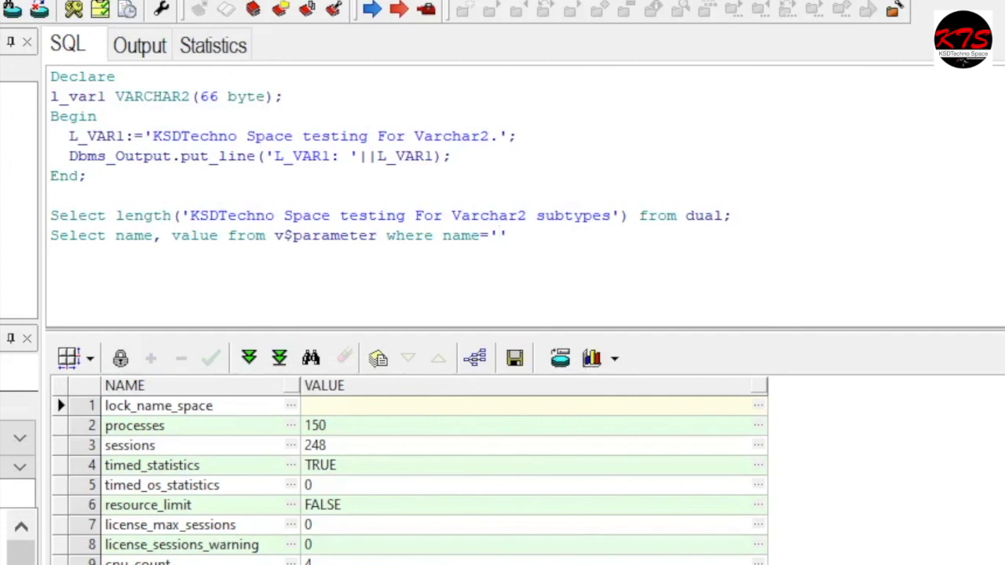
left_click(497, 236)
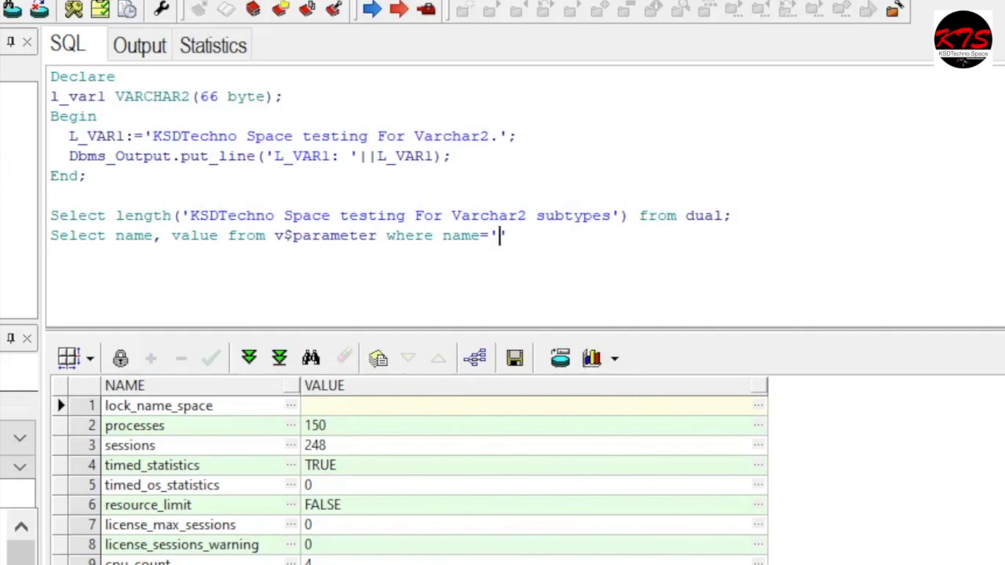
type("ma")
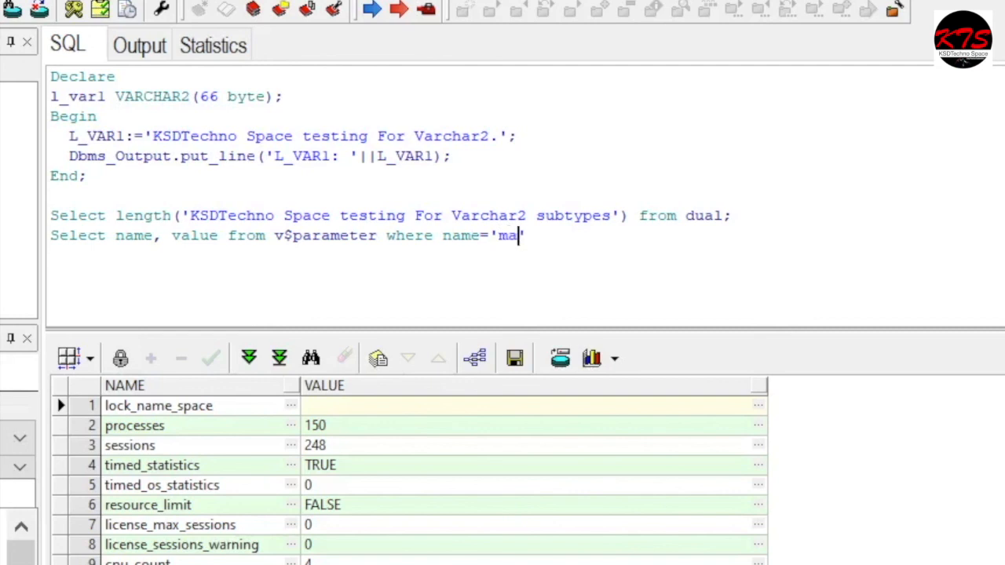
type("x")
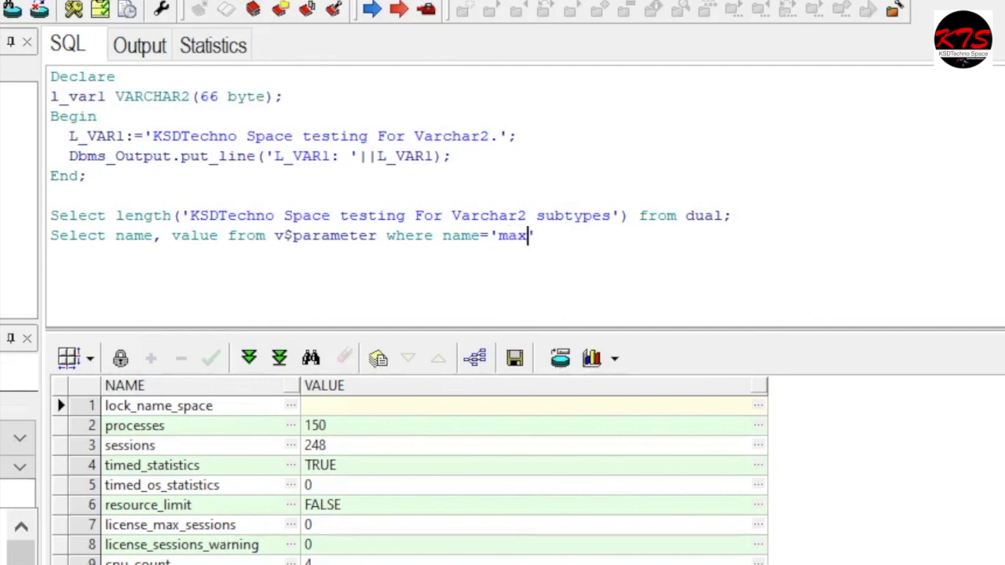
type("_strin")
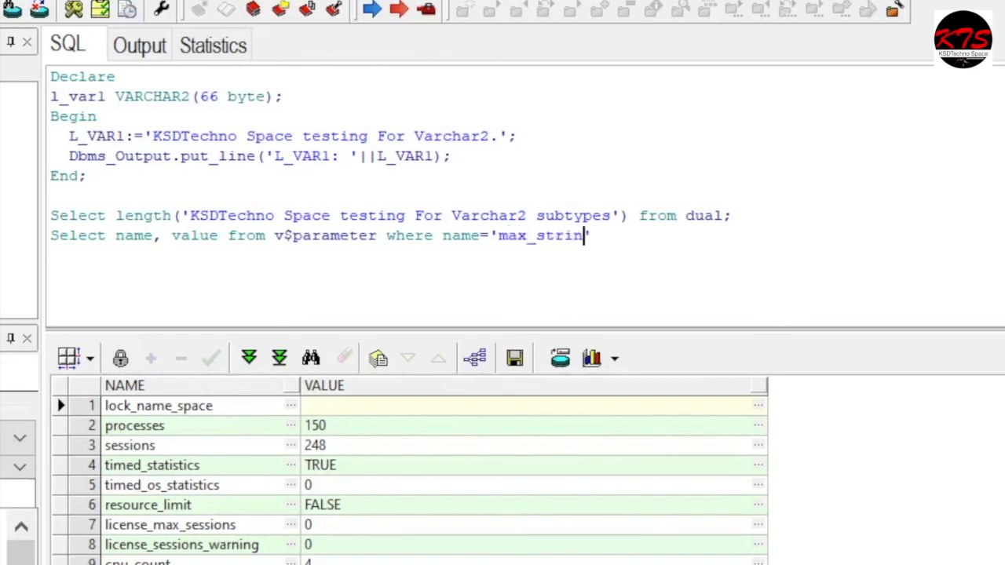
type("g_")
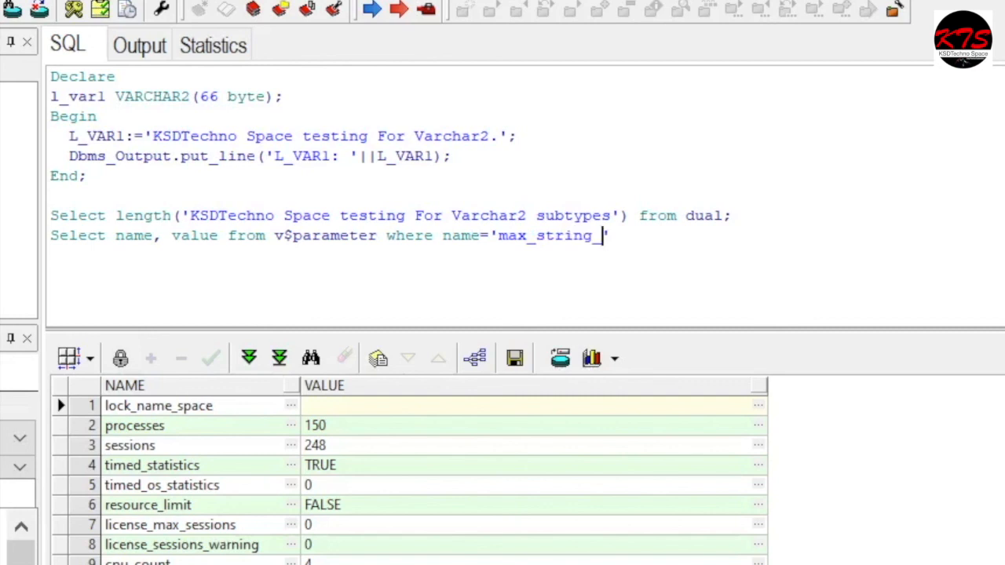
type("size'")
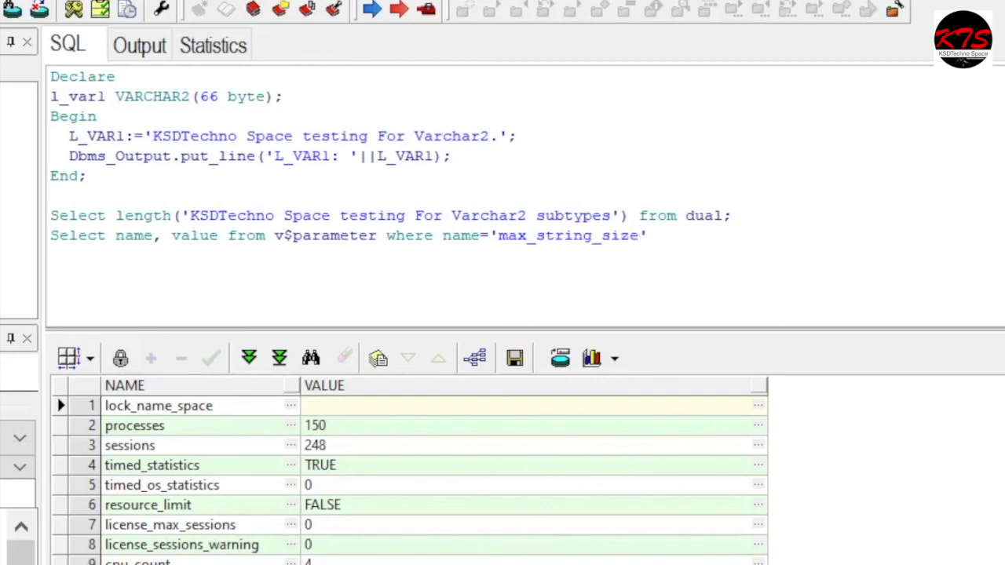
type(";")
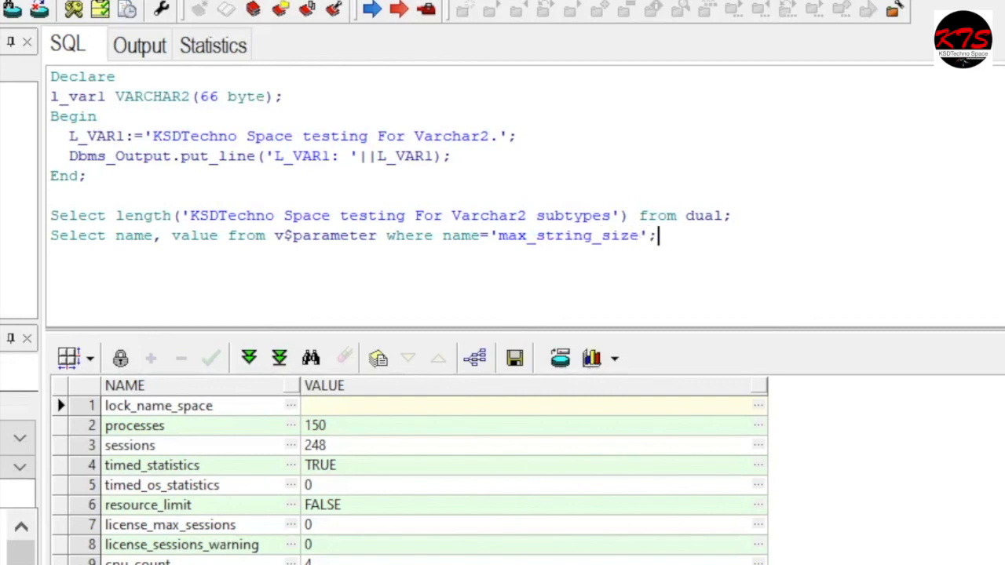